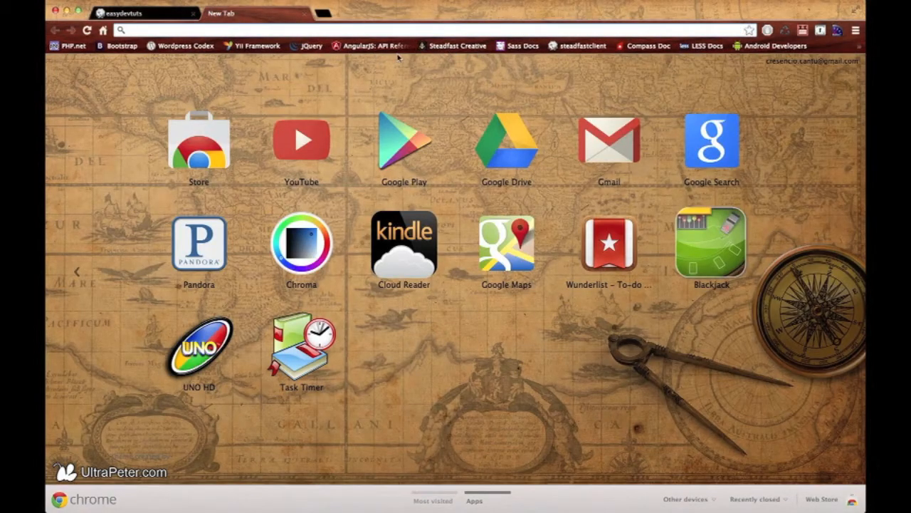
# - Select the Media object example HTML in the Bootstrap Components documentation
pyautogui.click(122, 45)
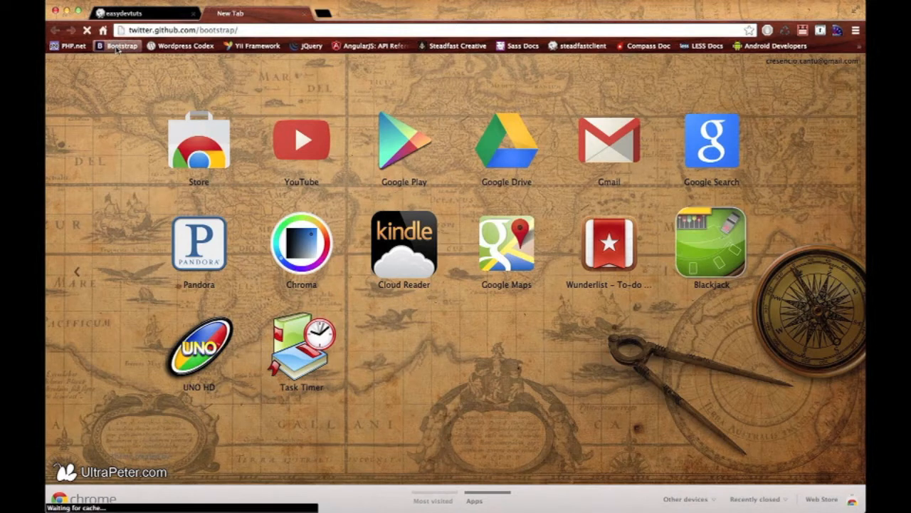
pyautogui.click(121, 45)
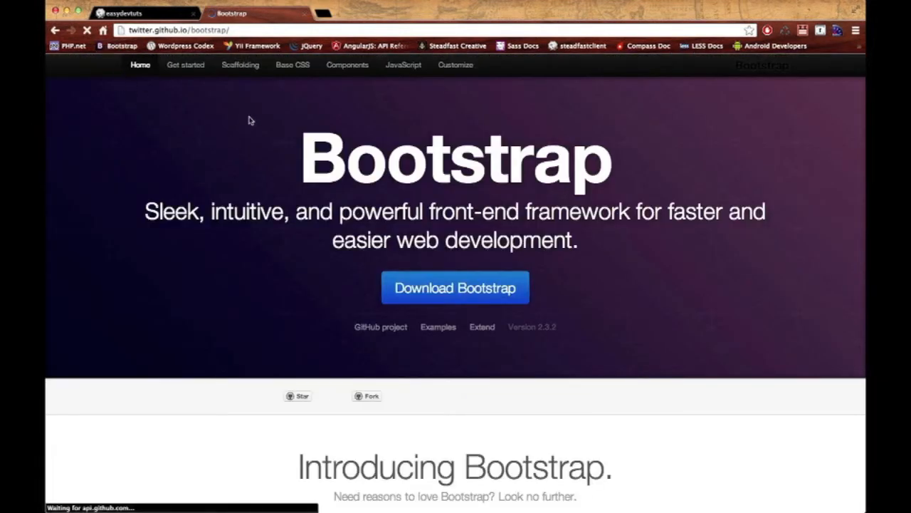
pyautogui.click(347, 65)
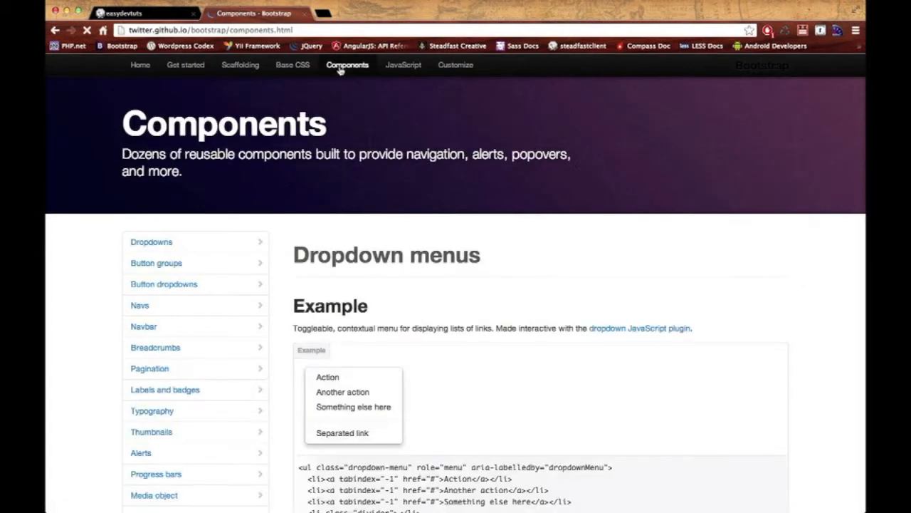
pyautogui.scroll(-3)
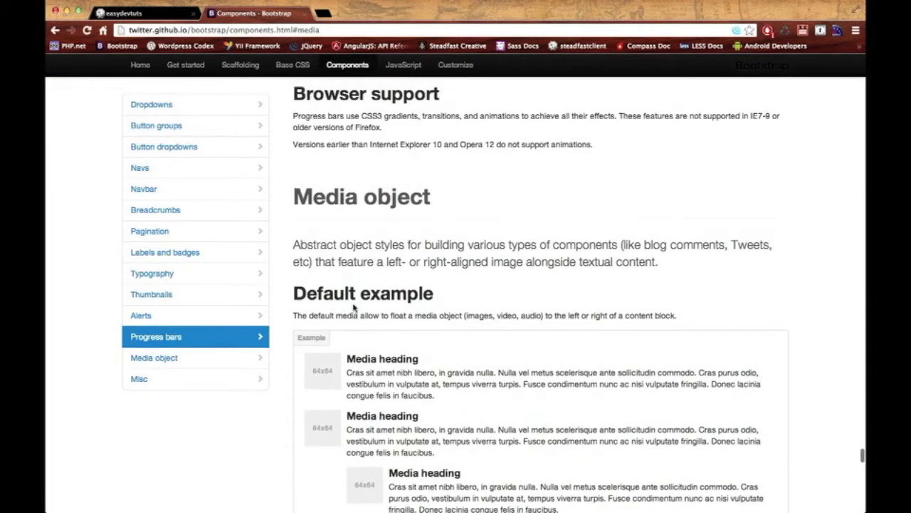
pyautogui.click(153, 357)
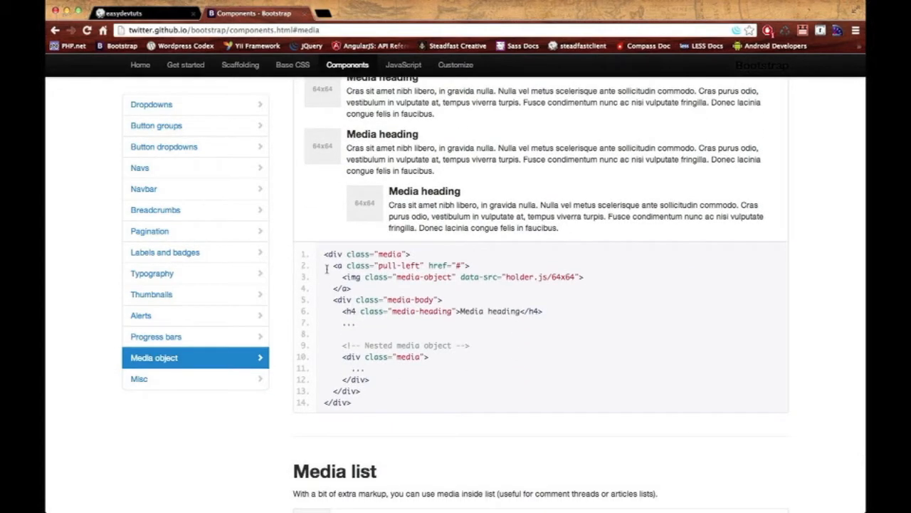
pyautogui.moveTo(325, 255); pyautogui.dragTo(362, 397)
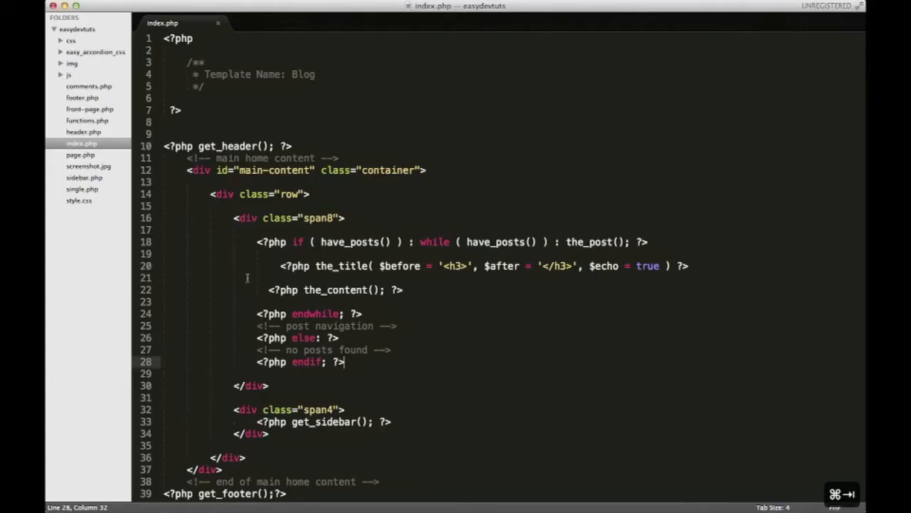
pyautogui.moveTo(411, 290)
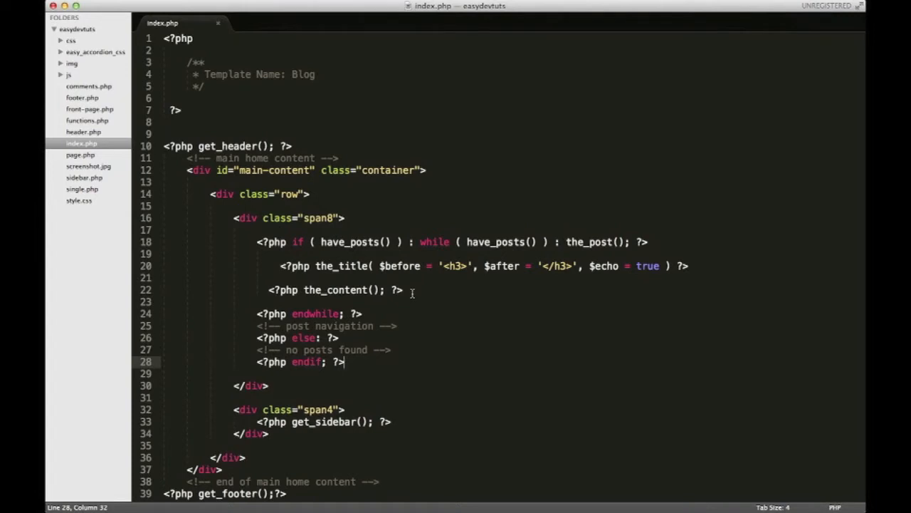
# - Paste the media object markup over loop lines 20–22 and indent the pasted block
pyautogui.moveTo(281, 266); pyautogui.dragTo(403, 290)
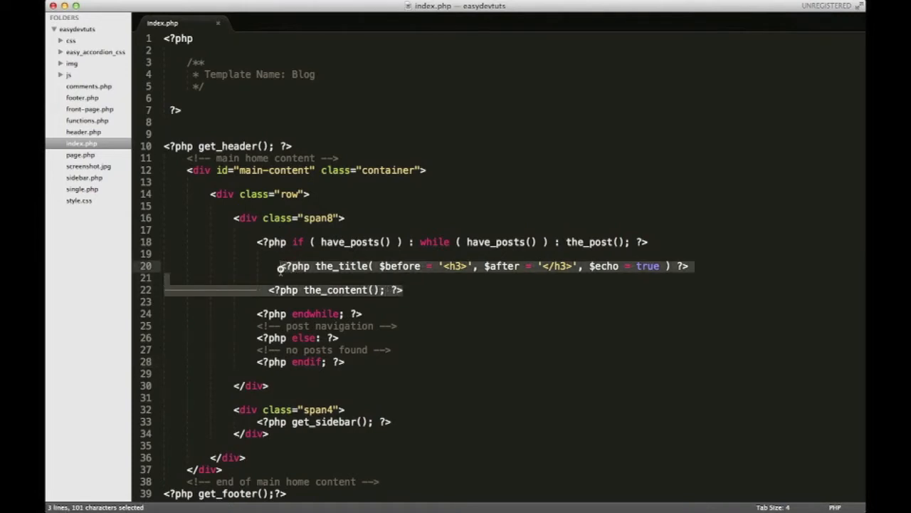
pyautogui.press('cmd+v')
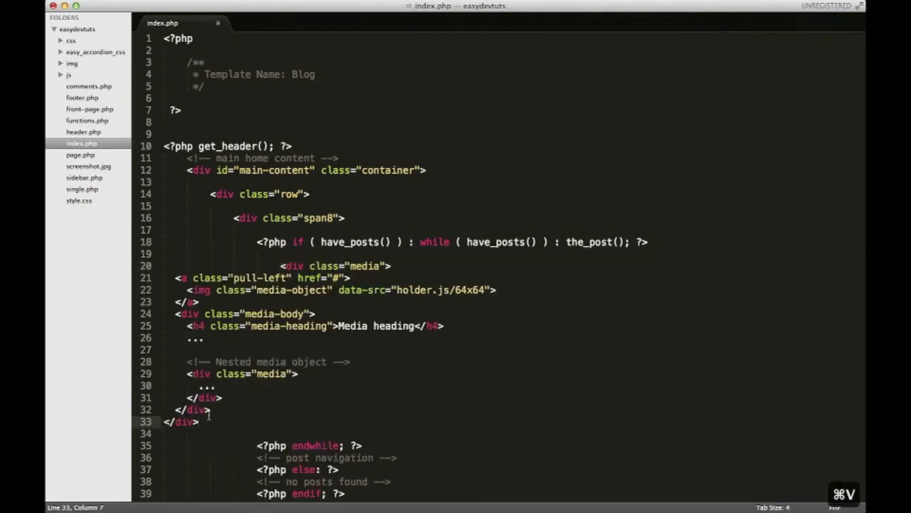
pyautogui.moveTo(182, 277); pyautogui.dragTo(222, 422)
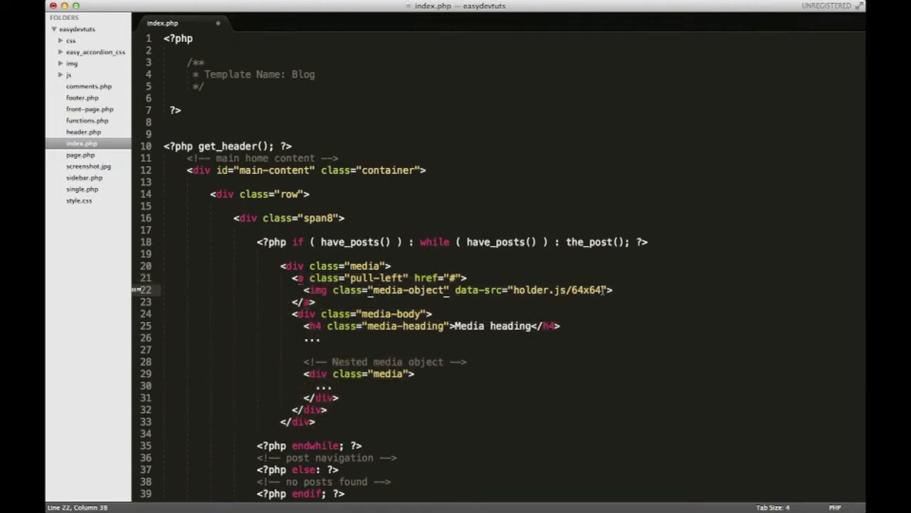
pyautogui.moveTo(456, 290); pyautogui.dragTo(609, 290)
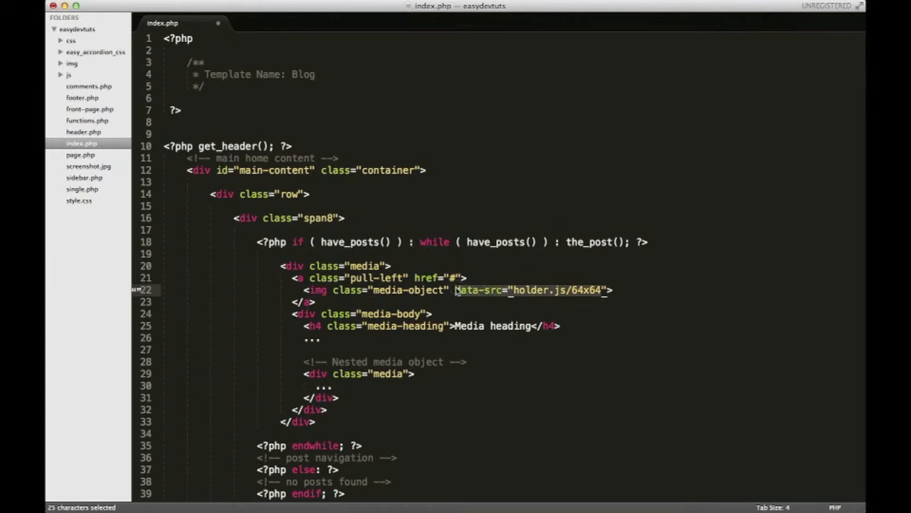
pyautogui.press('Delete')
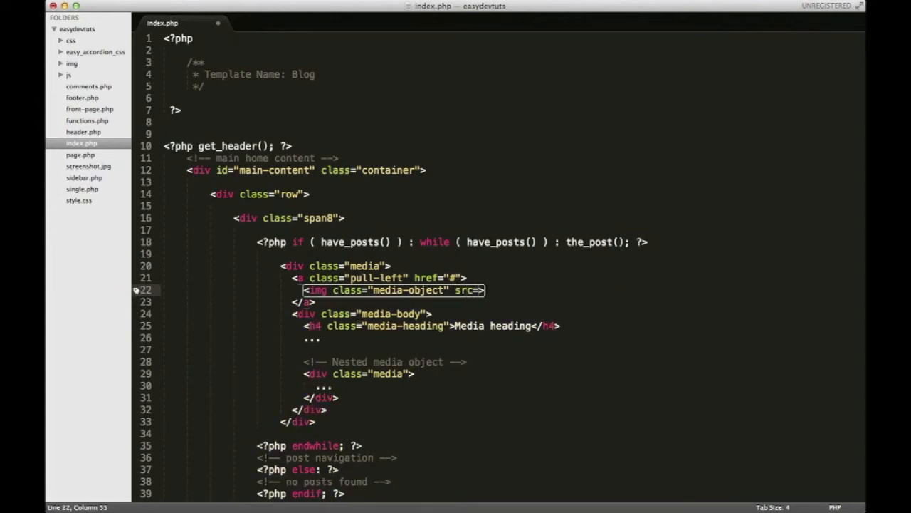
pyautogui.write('"')
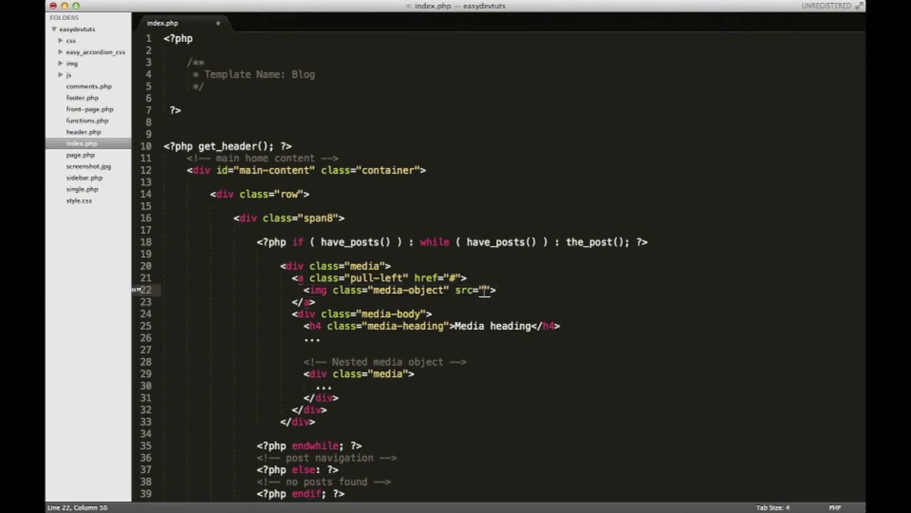
pyautogui.write('http:')
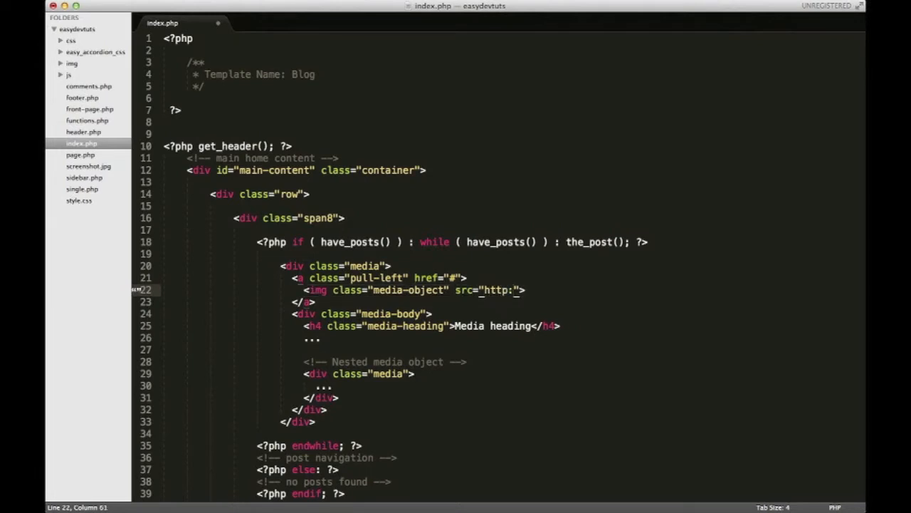
pyautogui.write('//')
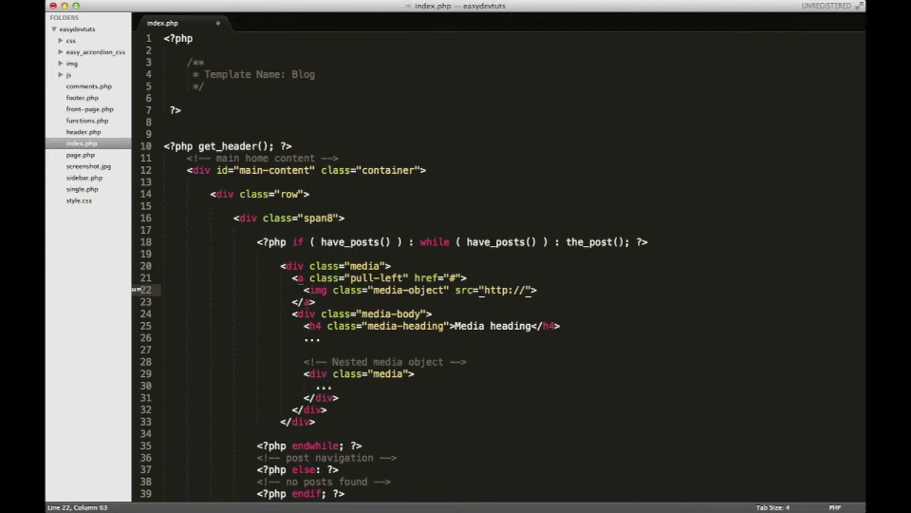
pyautogui.write('placehold.')
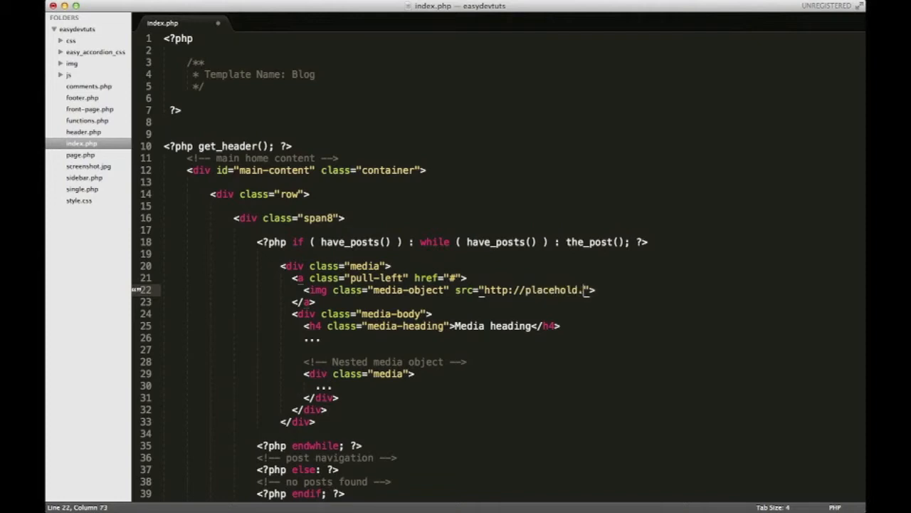
pyautogui.write('it/')
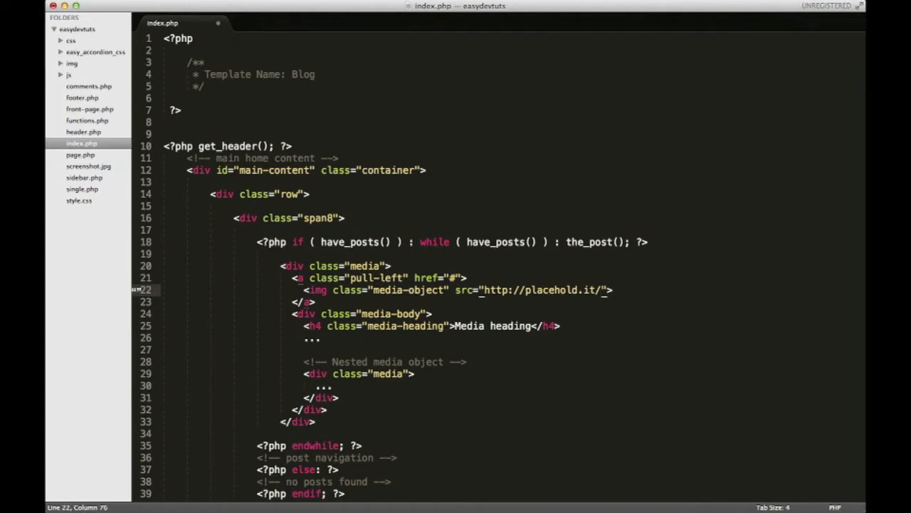
pyautogui.write('64x64')
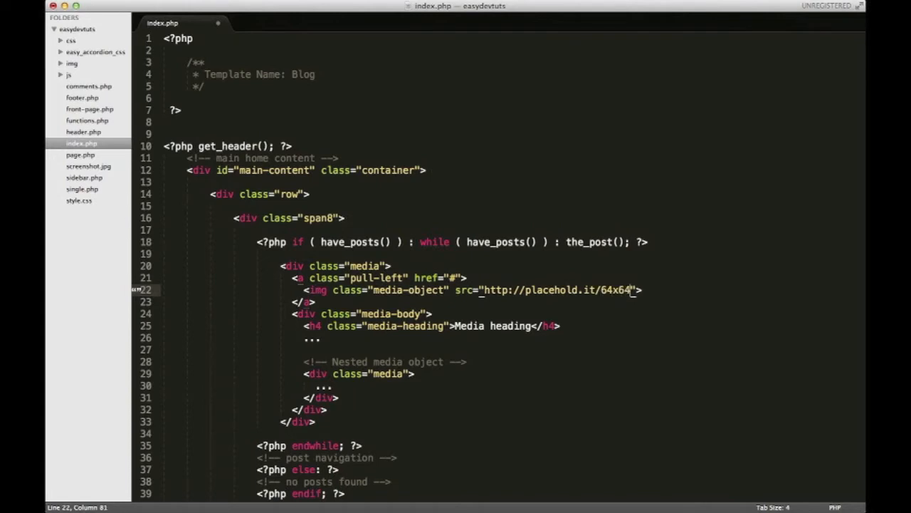
pyautogui.moveTo(393, 341)
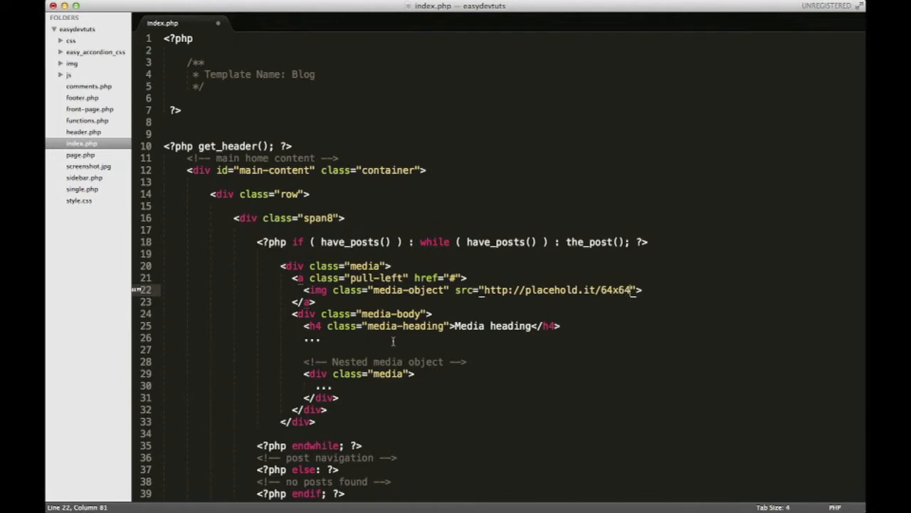
# - Delete the nested media object and add an h4 media-heading with the_title() above the_content()
pyautogui.moveTo(322, 347); pyautogui.dragTo(322, 398)
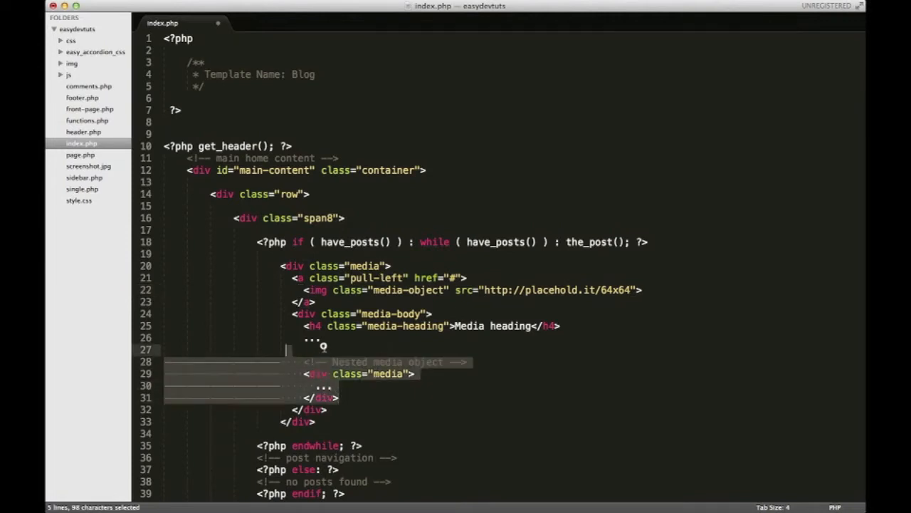
pyautogui.press('Delete')
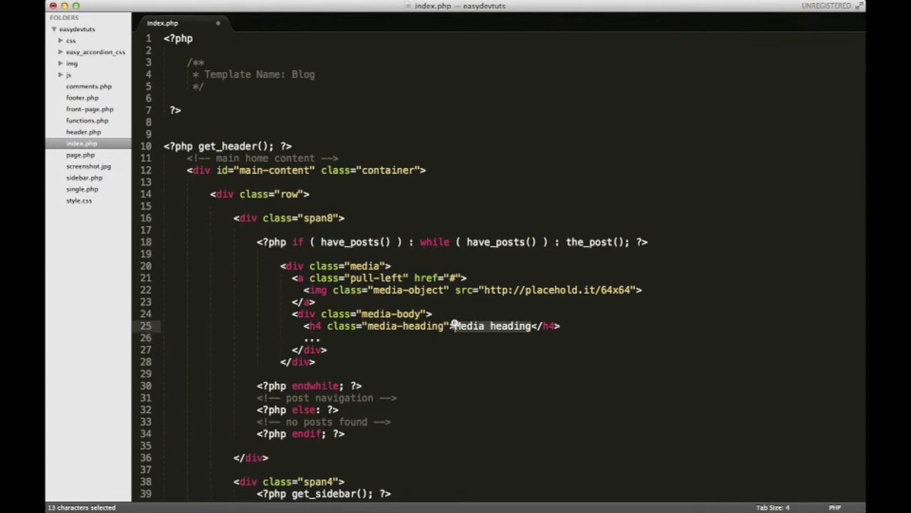
pyautogui.write('php')
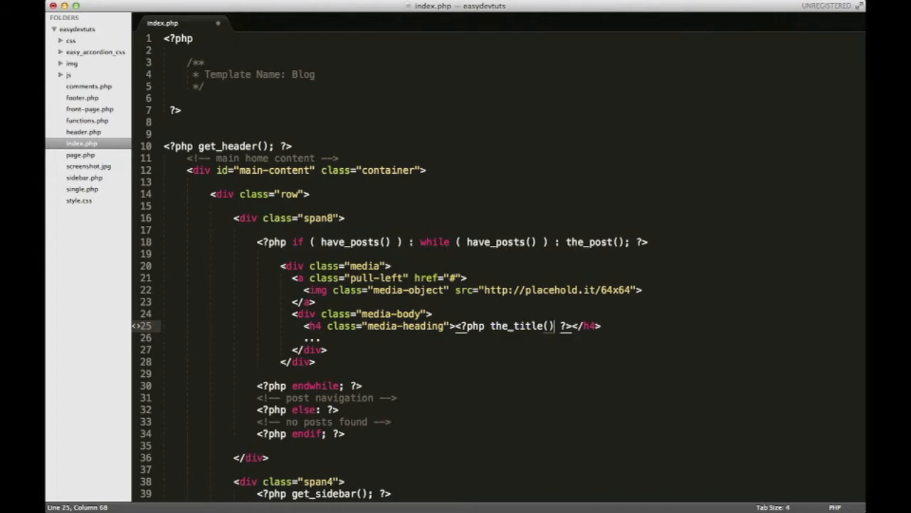
pyautogui.write(';')
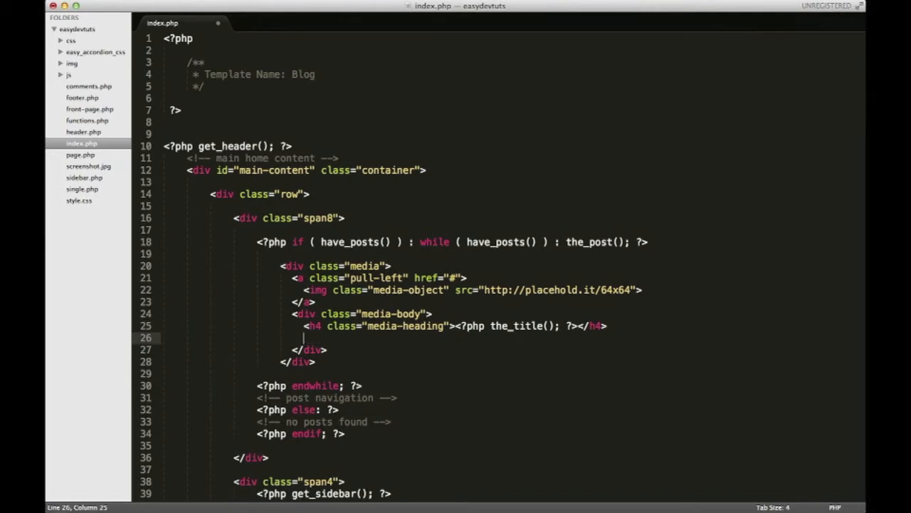
pyautogui.write('<?php  ?>')
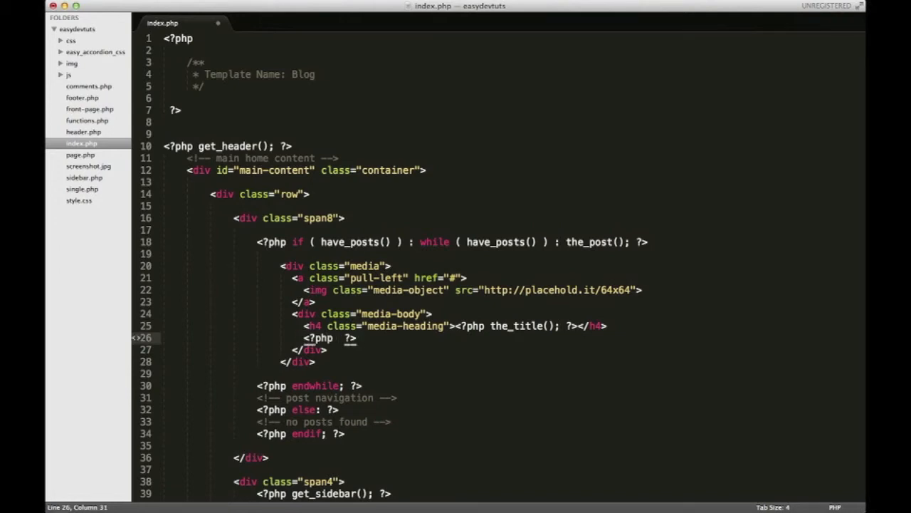
pyautogui.write('the_content(')
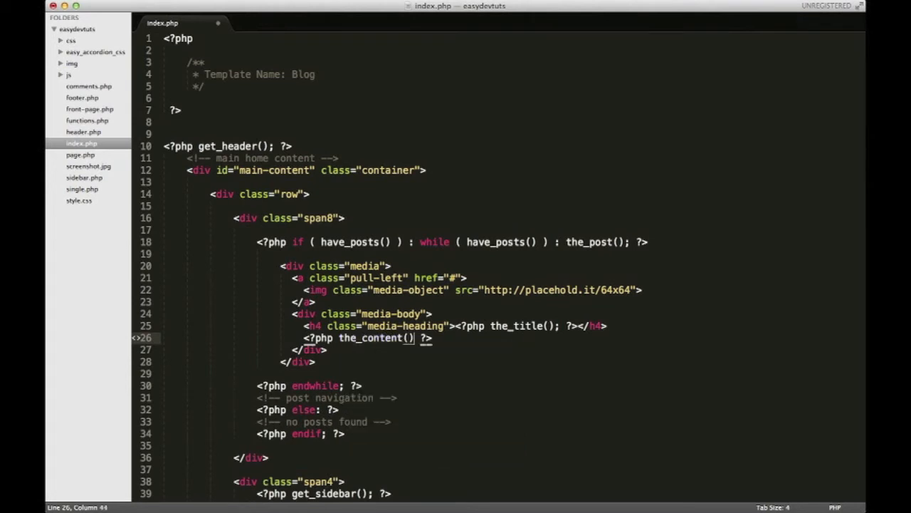
pyautogui.write(';')
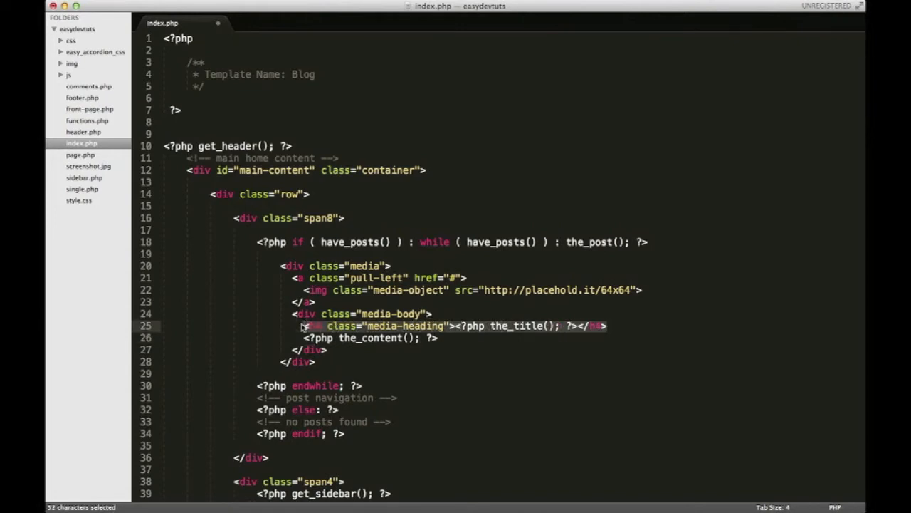
# - Wrap the title heading in an <a href="<?php the_permalink(); ?>"> link, adding a line after the_content()
pyautogui.press('cmd+x')
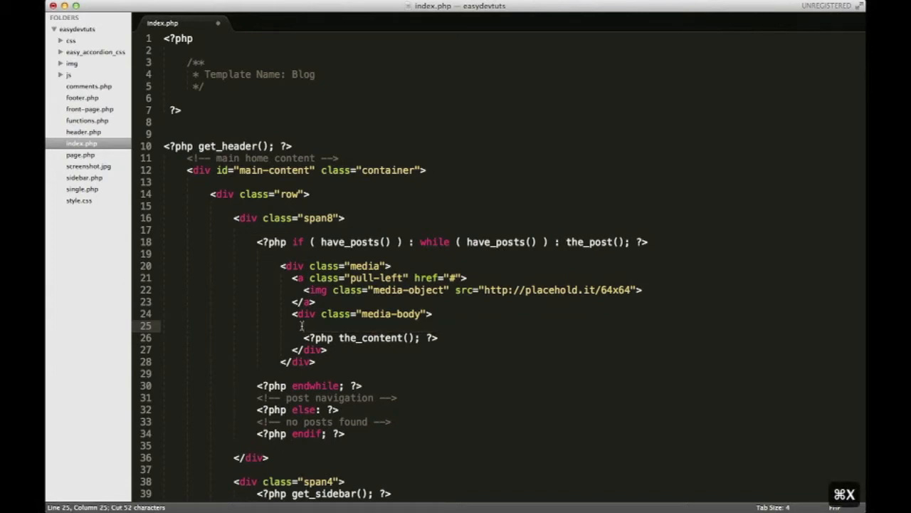
pyautogui.write('<a href=""></a>')
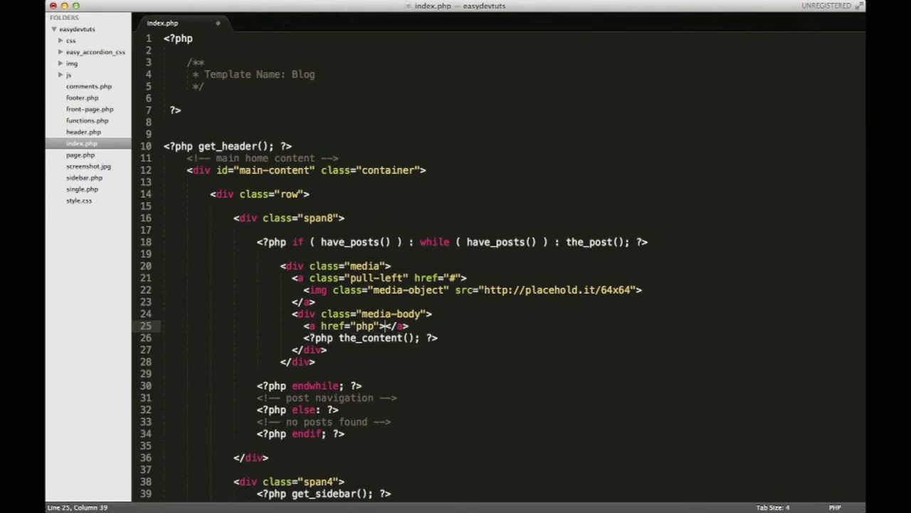
pyautogui.write('<?php  ?>')
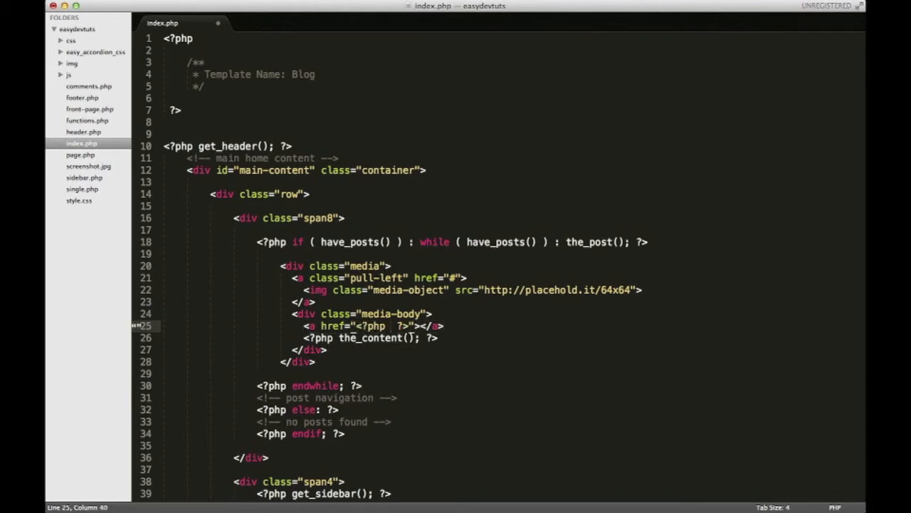
pyautogui.write('the_')
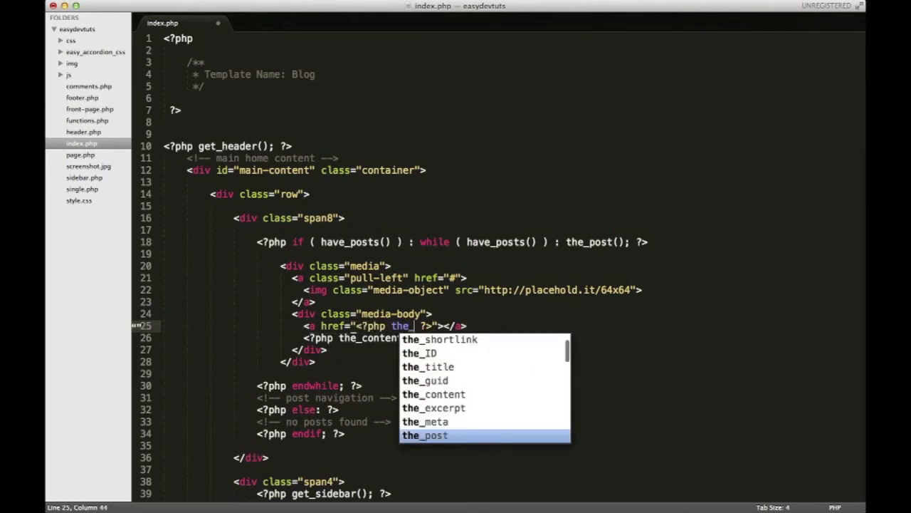
pyautogui.write('permalink();')
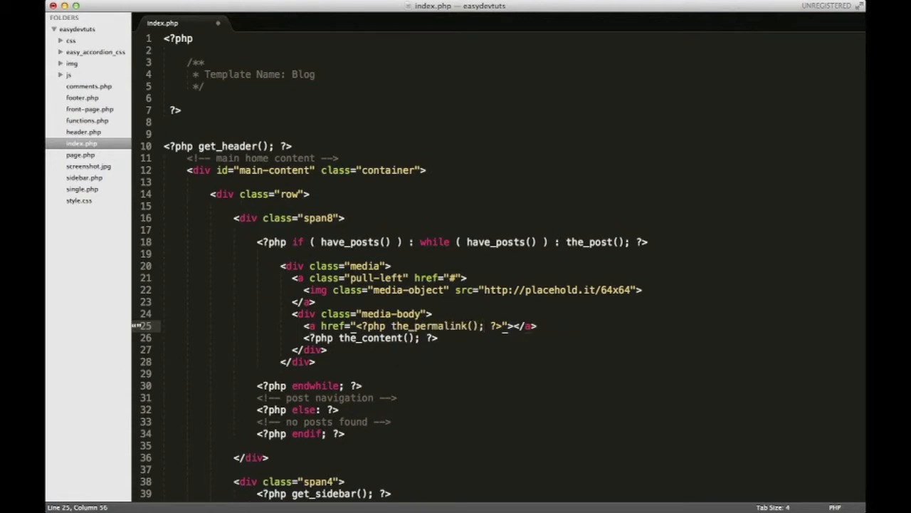
pyautogui.click(511, 325)
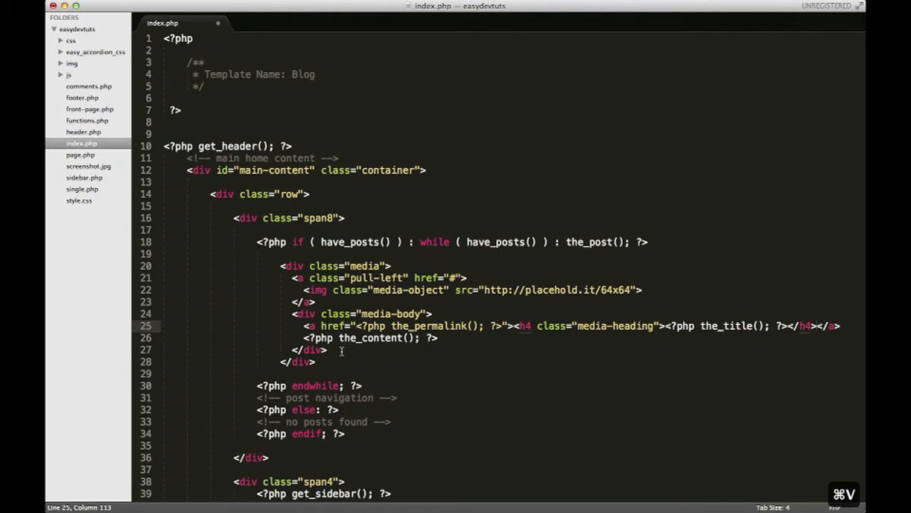
pyautogui.click(438, 338)
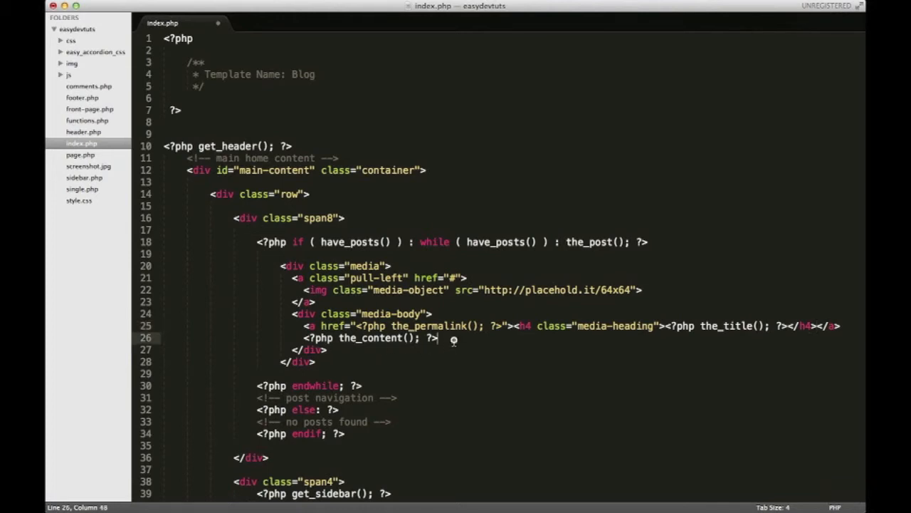
pyautogui.press('enter')
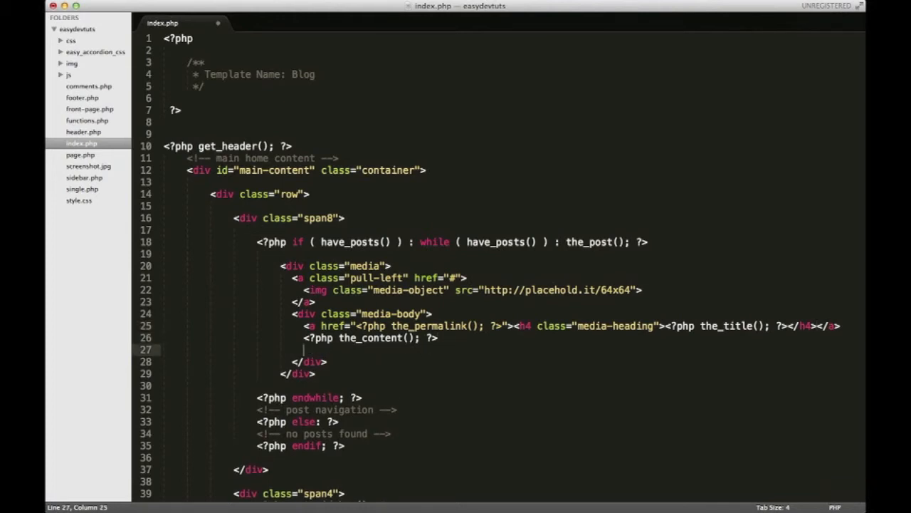
# - Add a new link below the content whose href holds the copied the_permalink() snippet
pyautogui.write('<a href=""></a>')
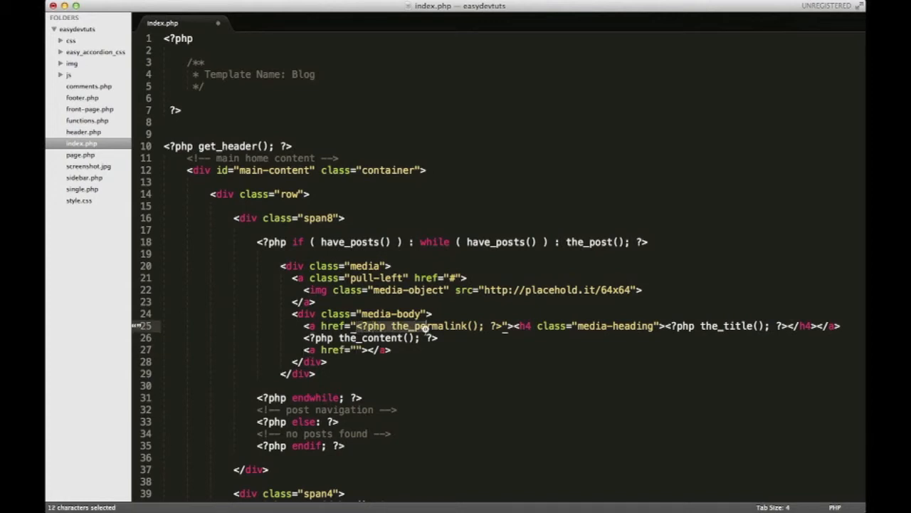
pyautogui.moveTo(424, 326); pyautogui.dragTo(498, 326)
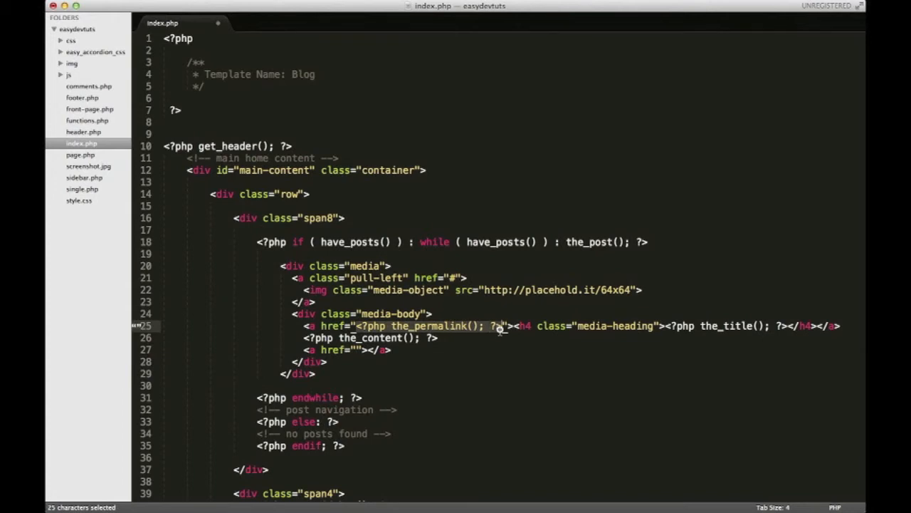
pyautogui.rightClick(501, 327)
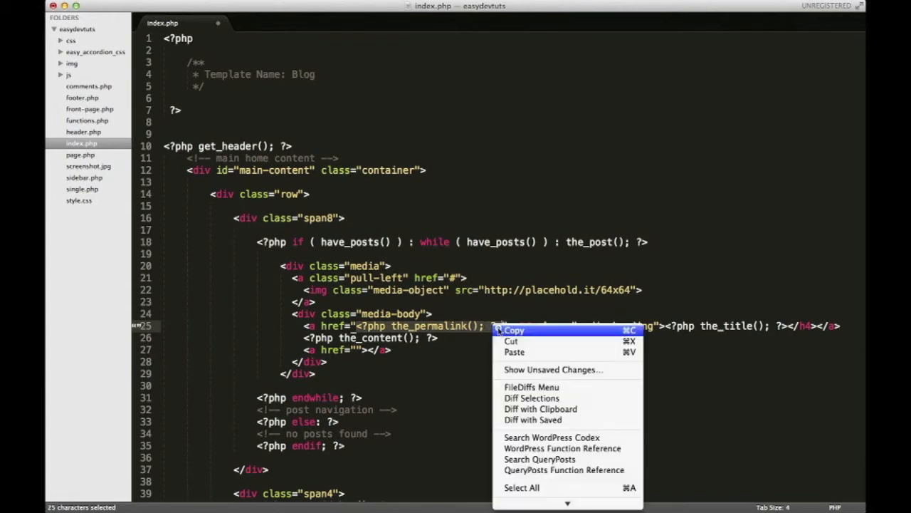
pyautogui.click(515, 330)
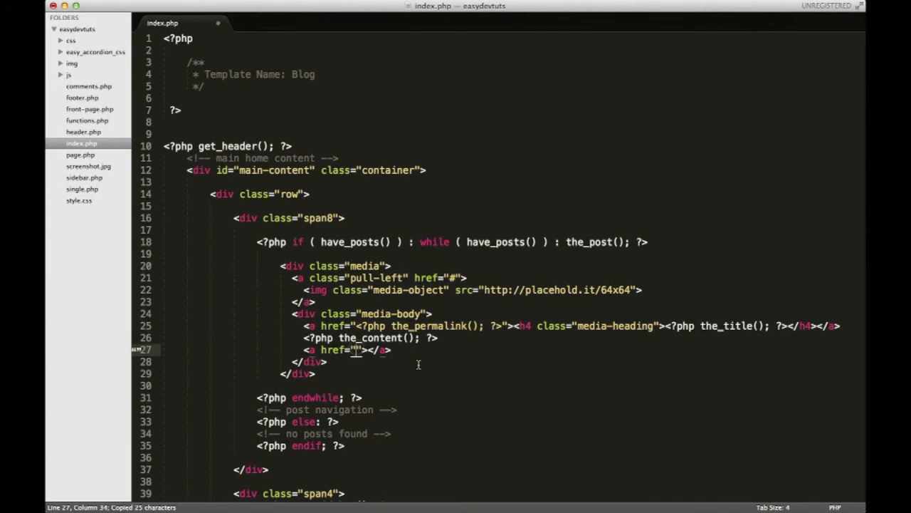
pyautogui.press('cmd+v')
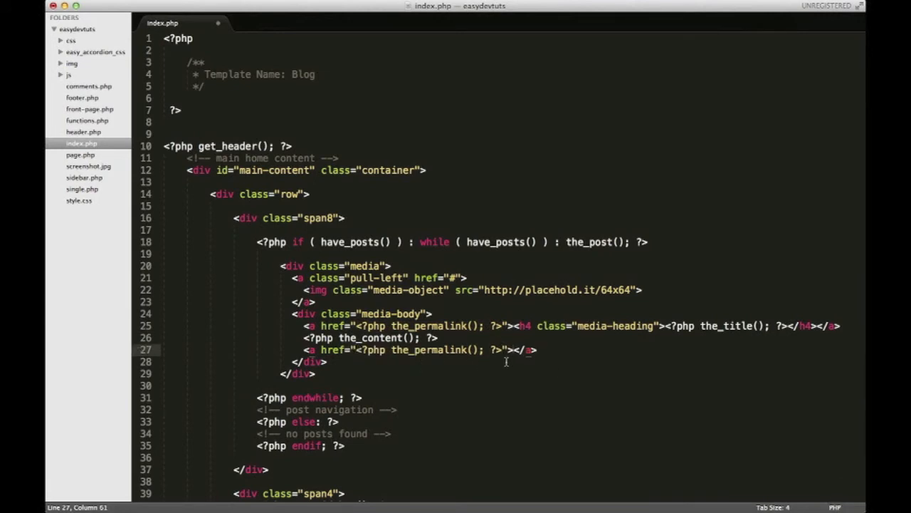
# - Give the link classes btn btn-mini btn-info and text 'read more', then save index.php
pyautogui.write('class')
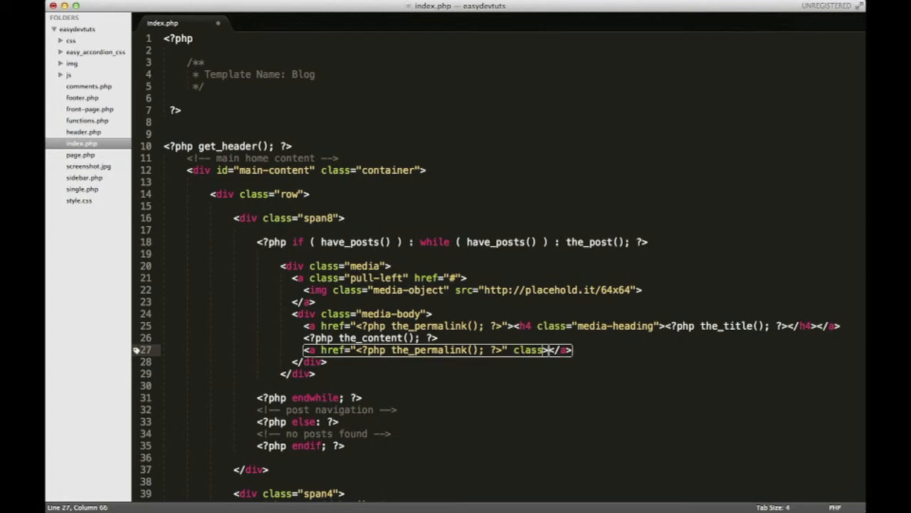
pyautogui.write('""')
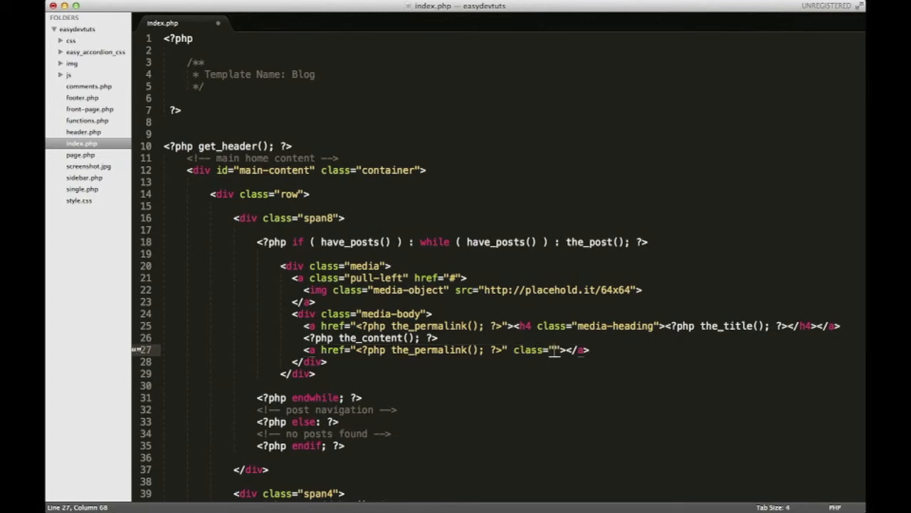
pyautogui.write('btn btn-mini')
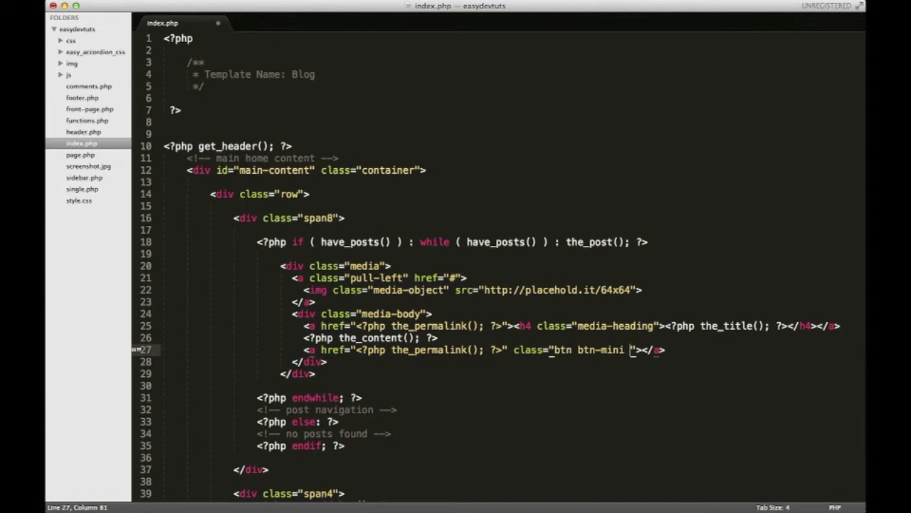
pyautogui.write('btn-info')
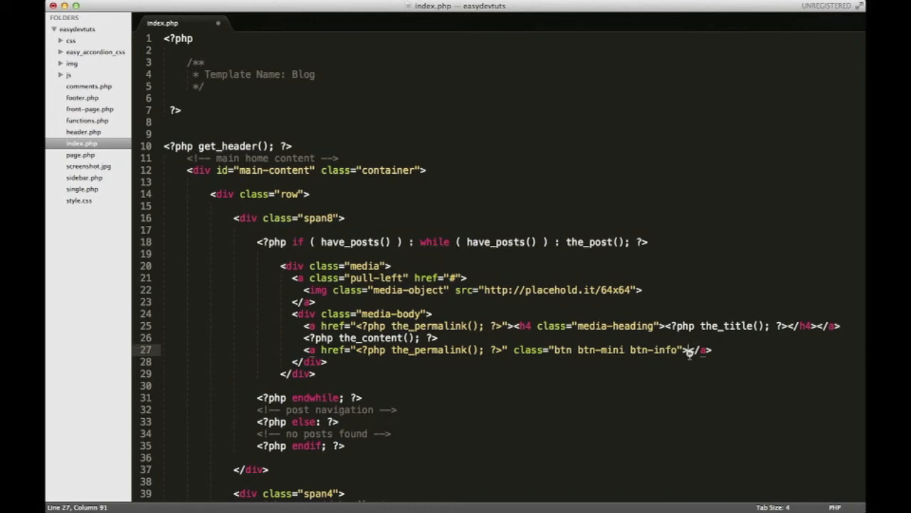
pyautogui.write('read more')
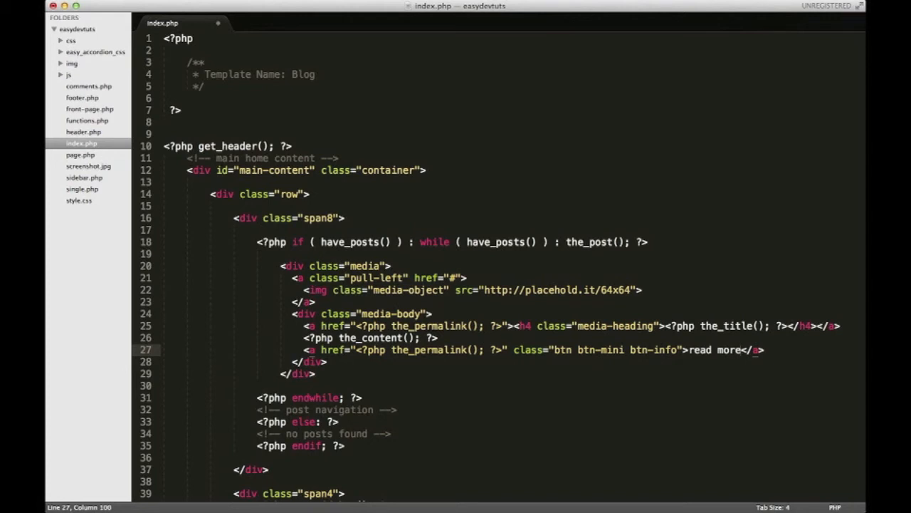
pyautogui.press('cmd+s')
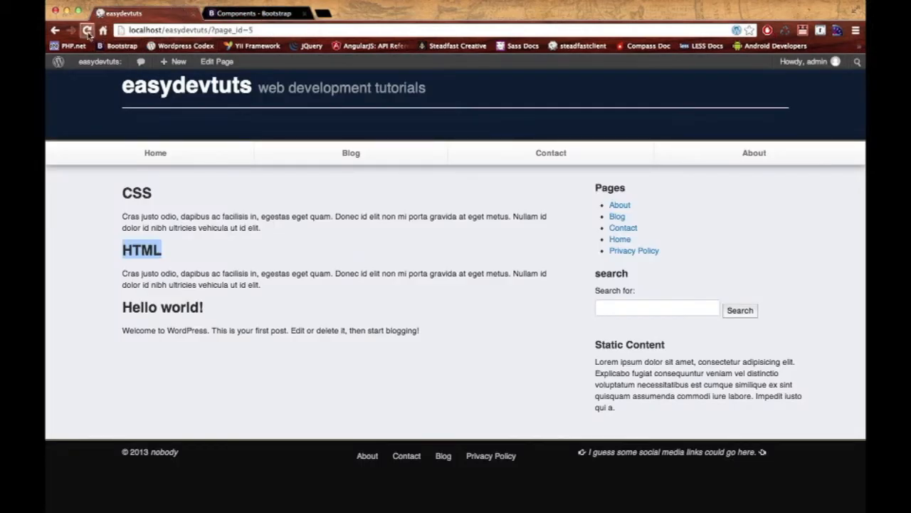
# - Reload the blog page and open the Hello world post via its read more button
pyautogui.click(87, 30)
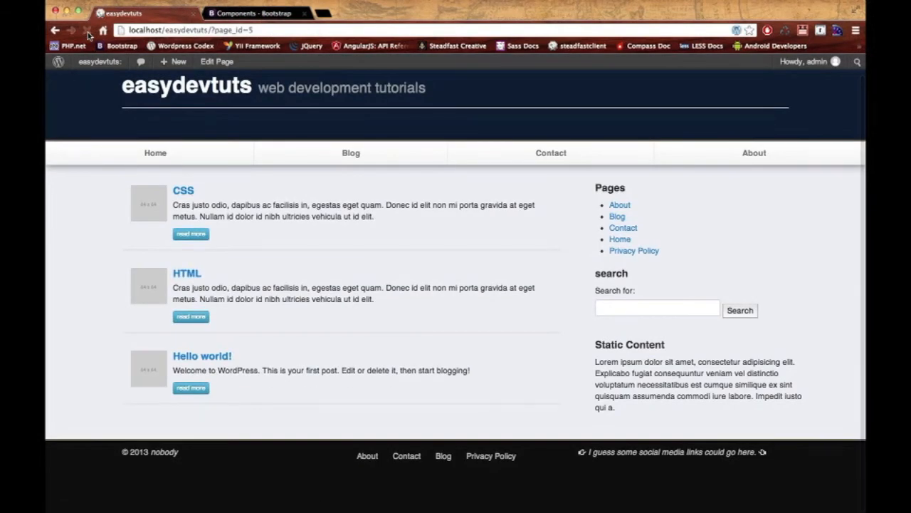
pyautogui.click(87, 30)
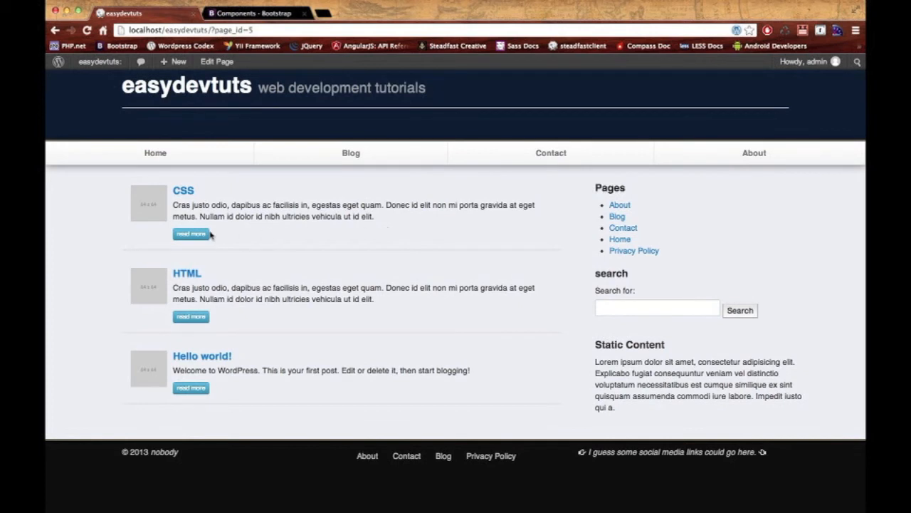
pyautogui.moveTo(180, 193)
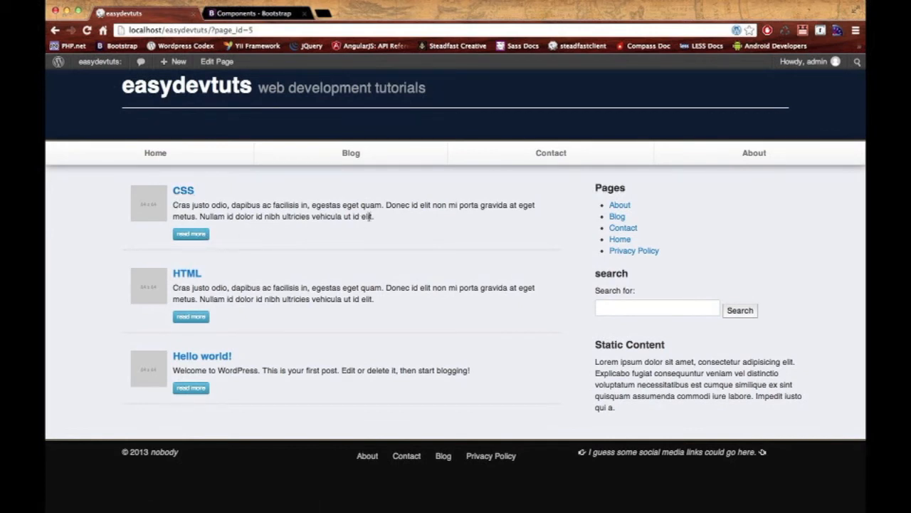
pyautogui.moveTo(191, 388)
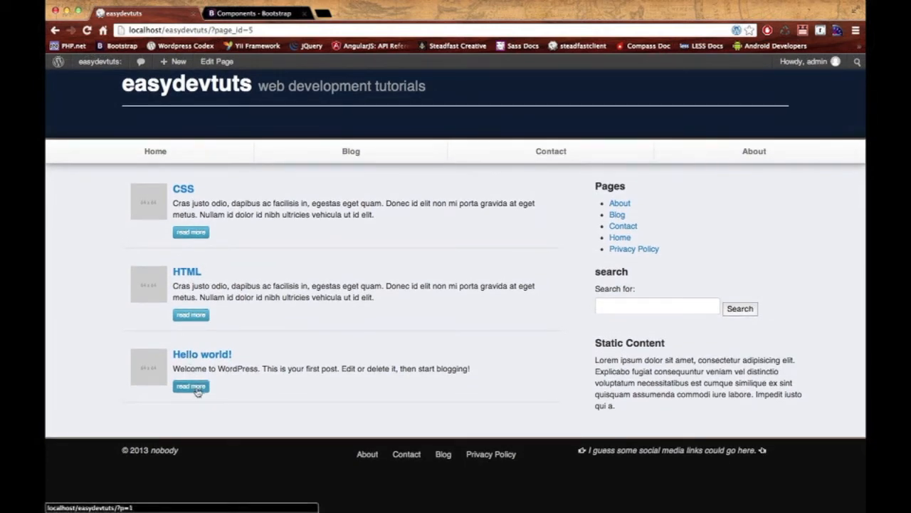
pyautogui.click(190, 386)
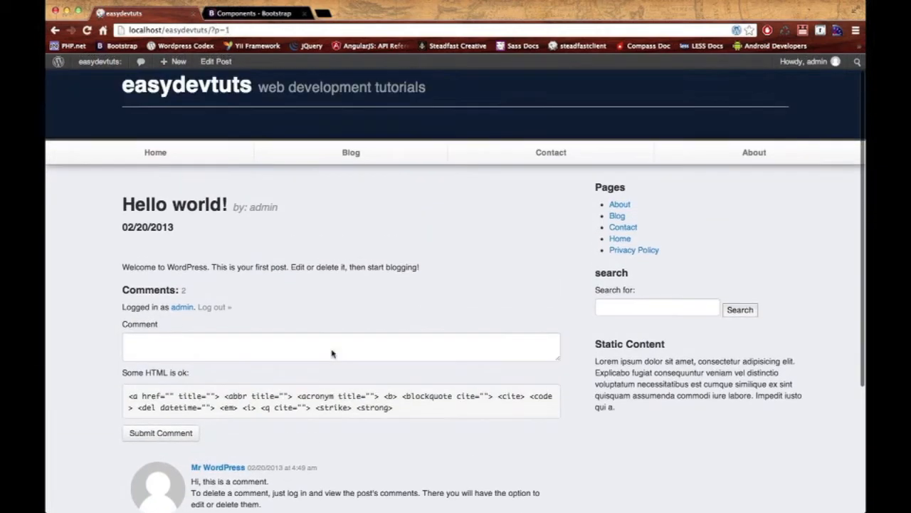
# - Open the Hello world post in the editor with Edit Post
pyautogui.scroll(-3)
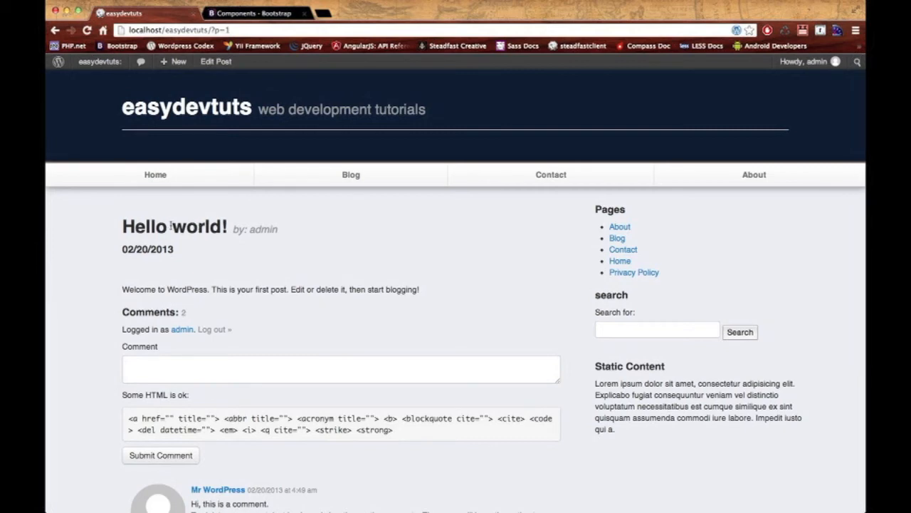
pyautogui.scroll(-3)
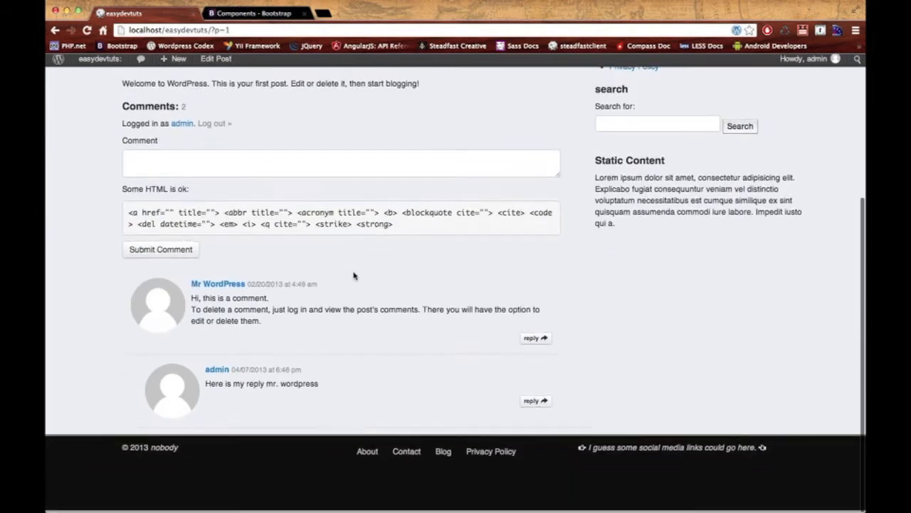
pyautogui.scroll(3)
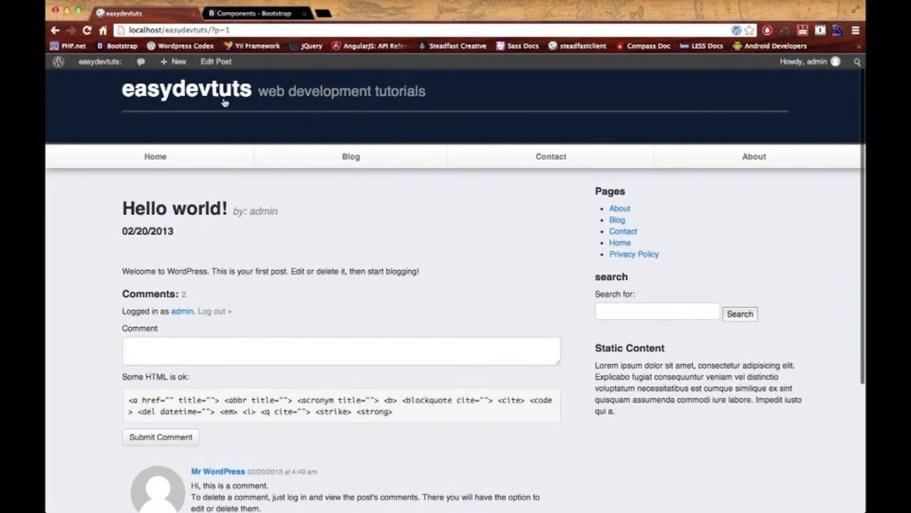
pyautogui.click(216, 62)
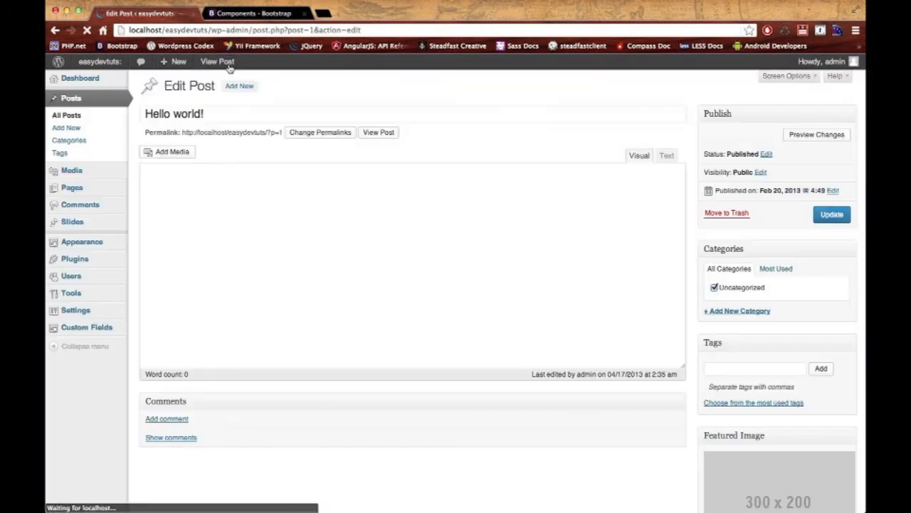
# - Replace the placeholder featured image with the volcano picture (slide-two)
pyautogui.scroll(-3)
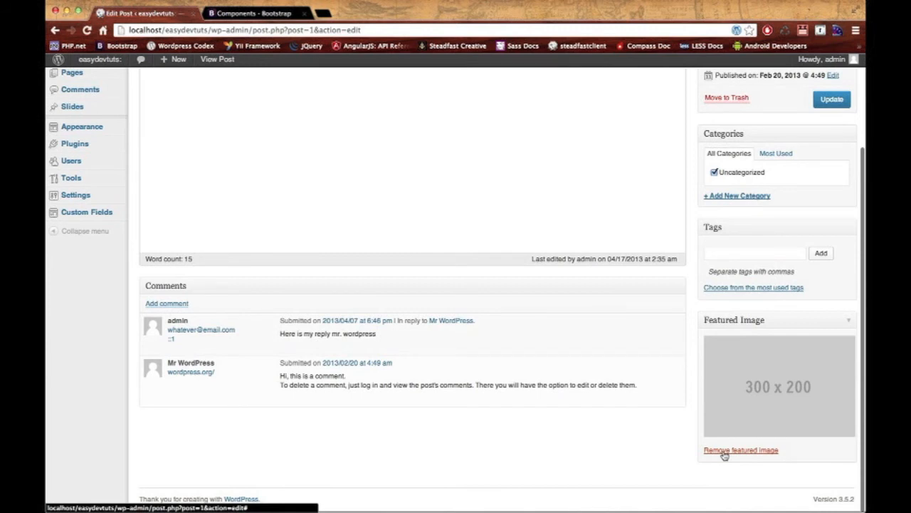
pyautogui.scroll(-3)
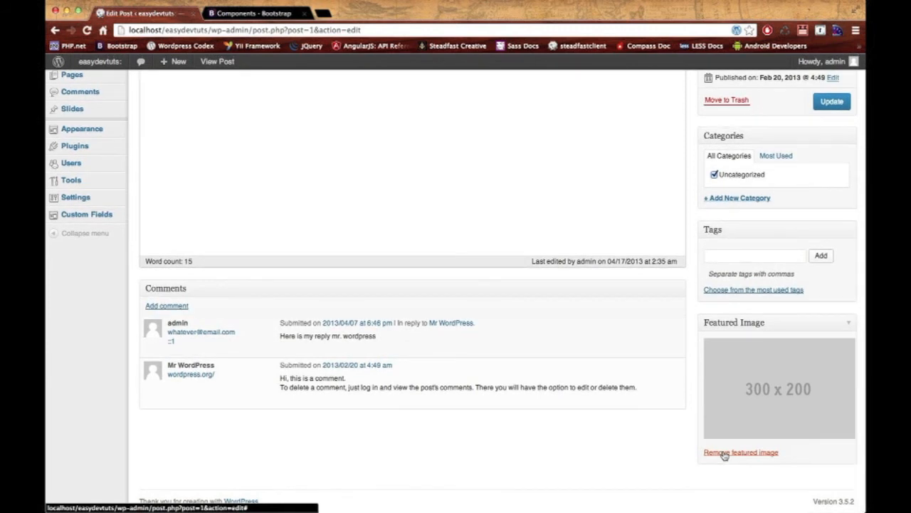
pyautogui.click(740, 452)
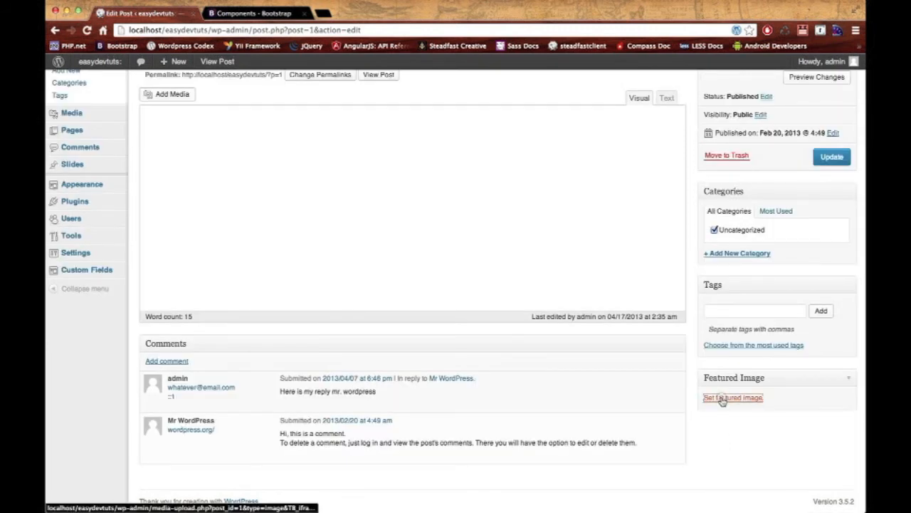
pyautogui.click(732, 397)
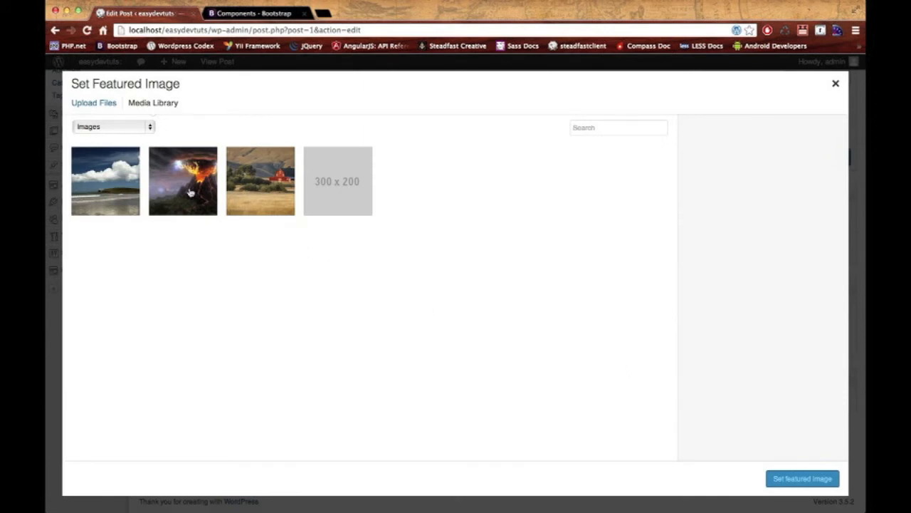
pyautogui.click(182, 180)
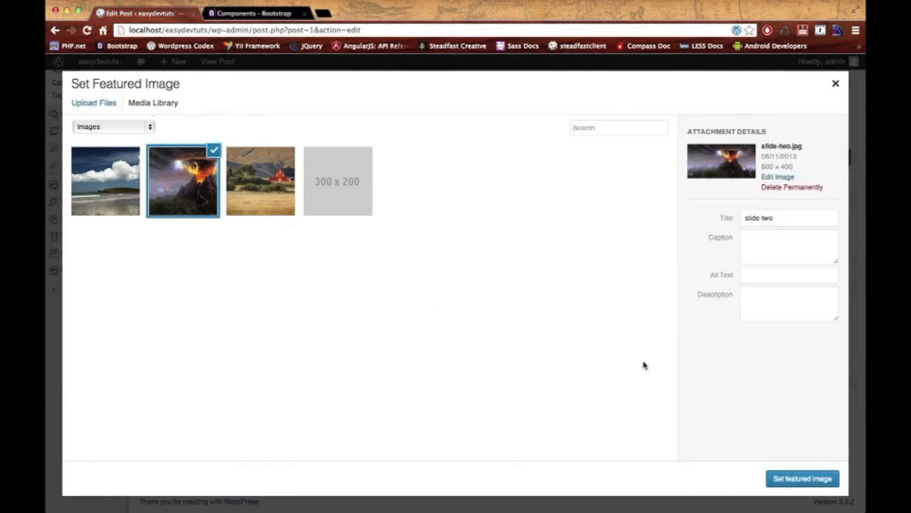
pyautogui.click(803, 478)
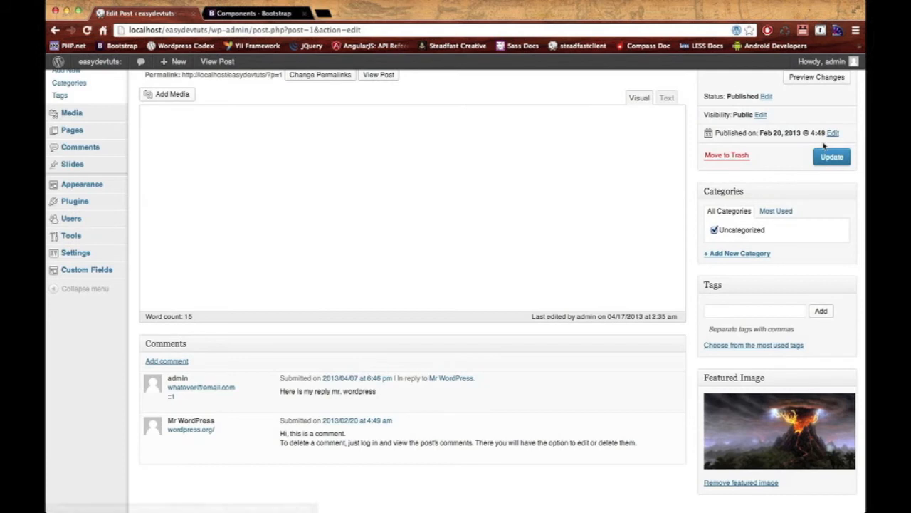
# - Update the post and visit the public site
pyautogui.click(832, 156)
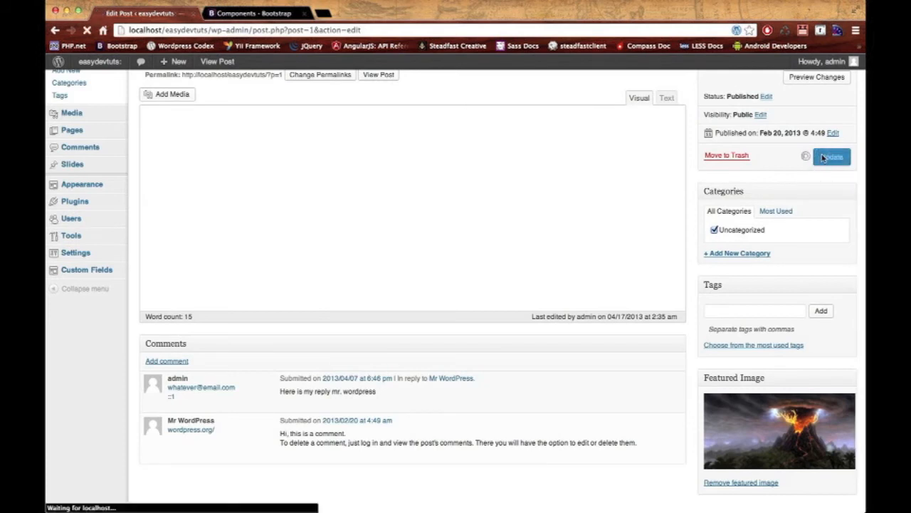
pyautogui.click(831, 156)
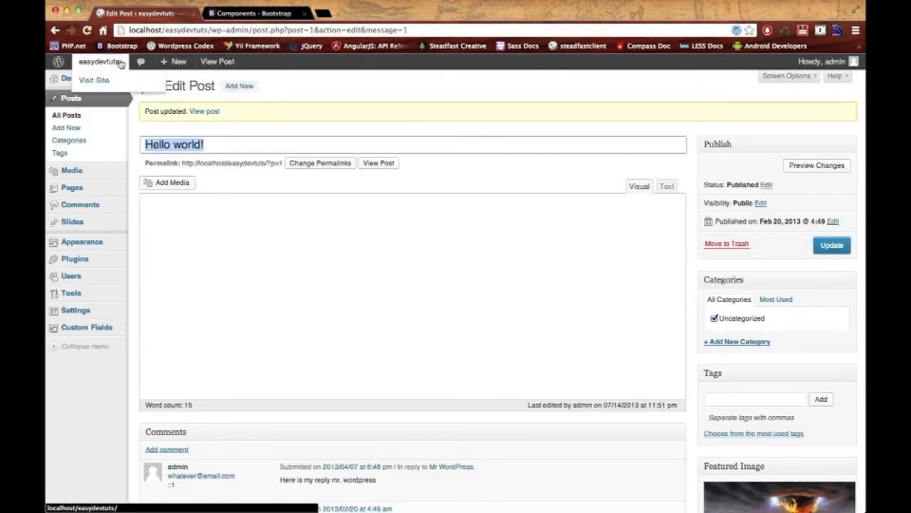
pyautogui.click(93, 80)
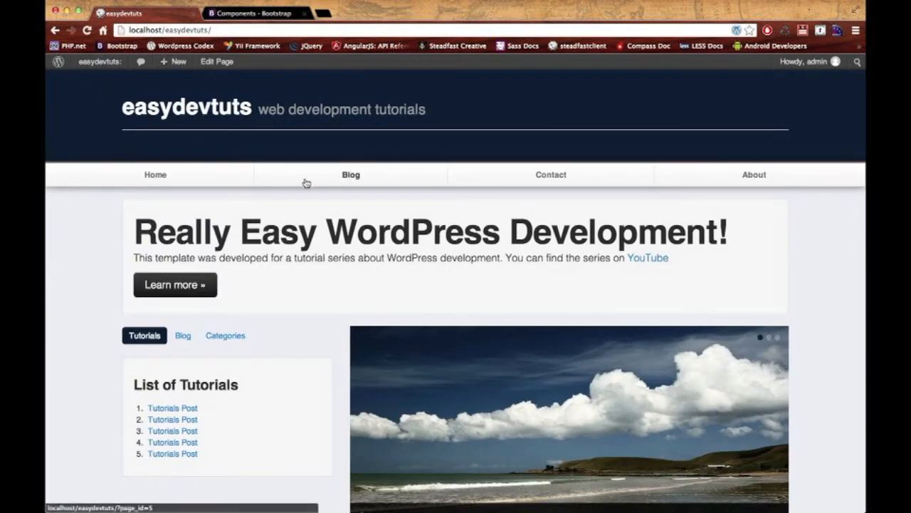
# - Open the Blog page from the site's navigation bar
pyautogui.click(350, 174)
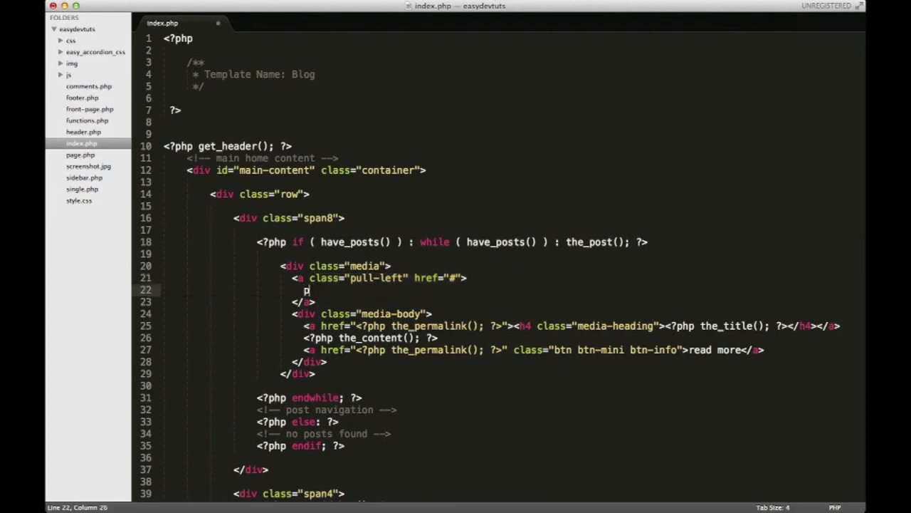
# - Insert <?php the_post_thumbnail(); ?> in the pull-left link without arguments, and save
pyautogui.write('the ?>')
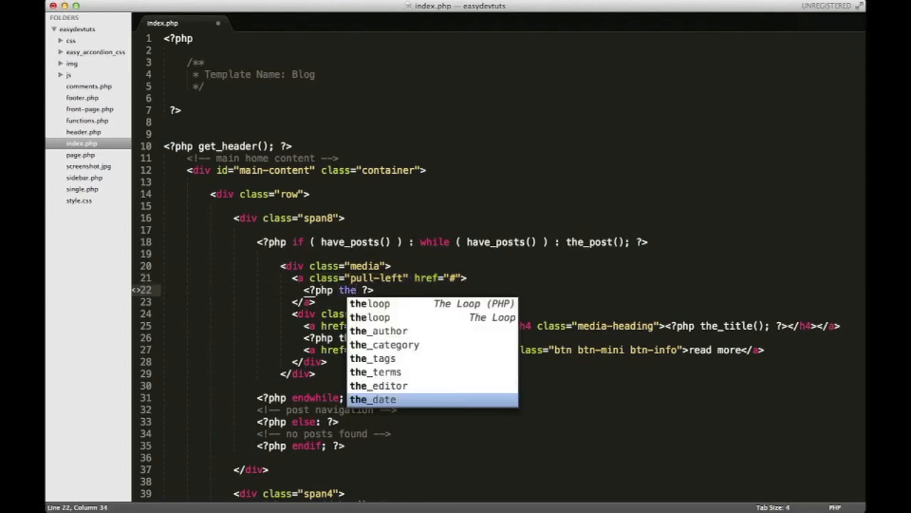
pyautogui.write("_thumbnail( $size = 'post-thumbnail', $attr = ''")
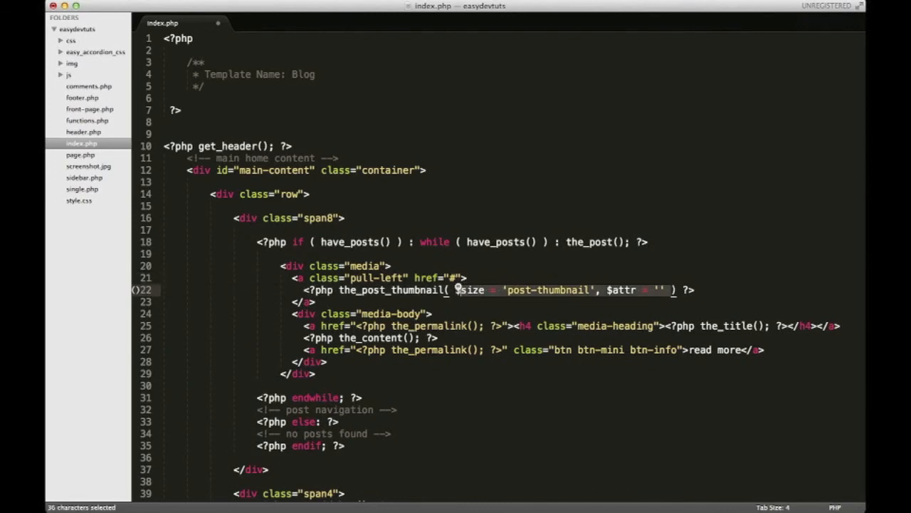
pyautogui.press('Delete')
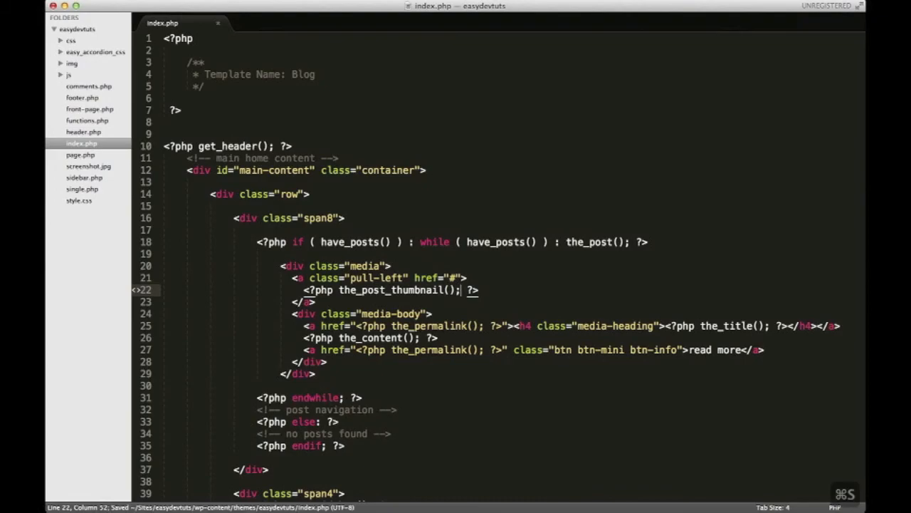
pyautogui.press('cmd+tab')
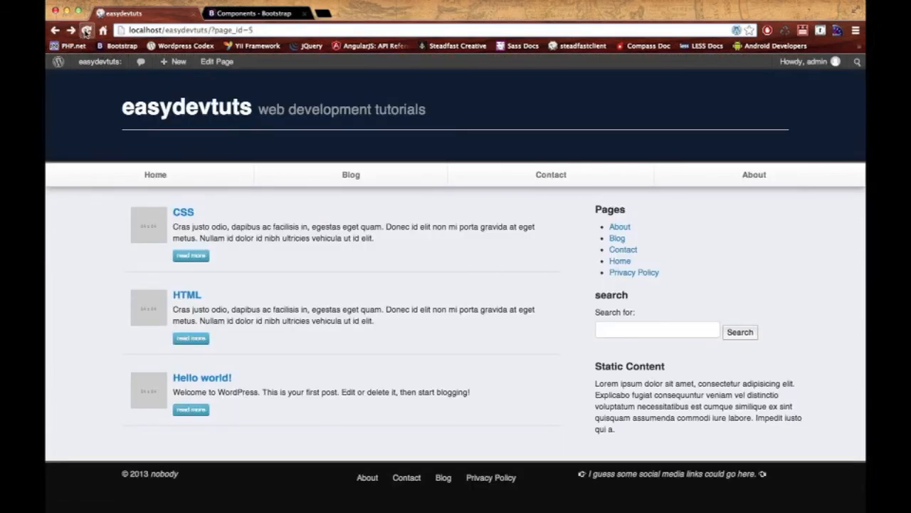
# - Reload the Blog page and scroll through the posts to check their thumbnails
pyautogui.click(87, 30)
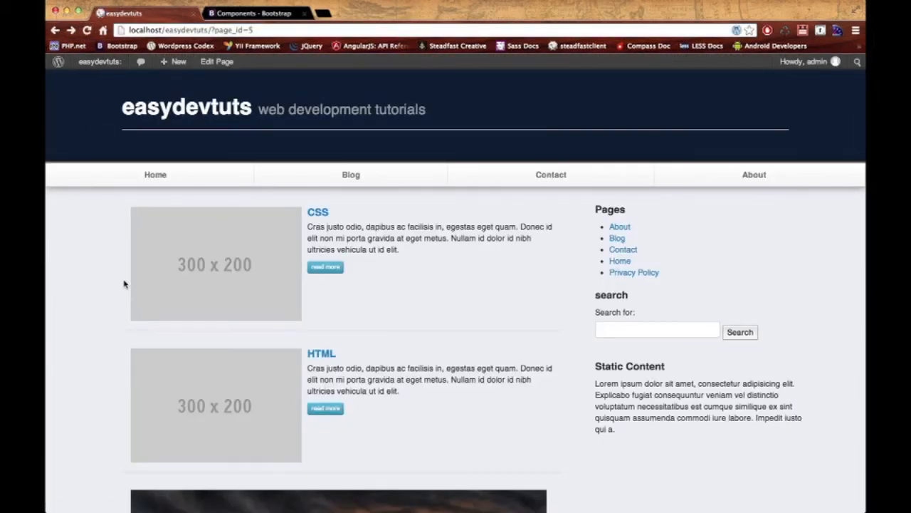
pyautogui.scroll(-3)
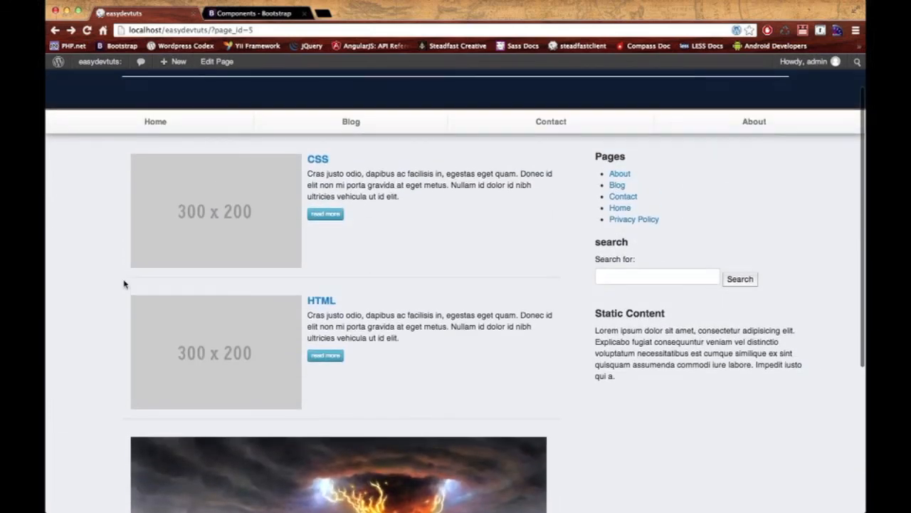
pyautogui.scroll(-3)
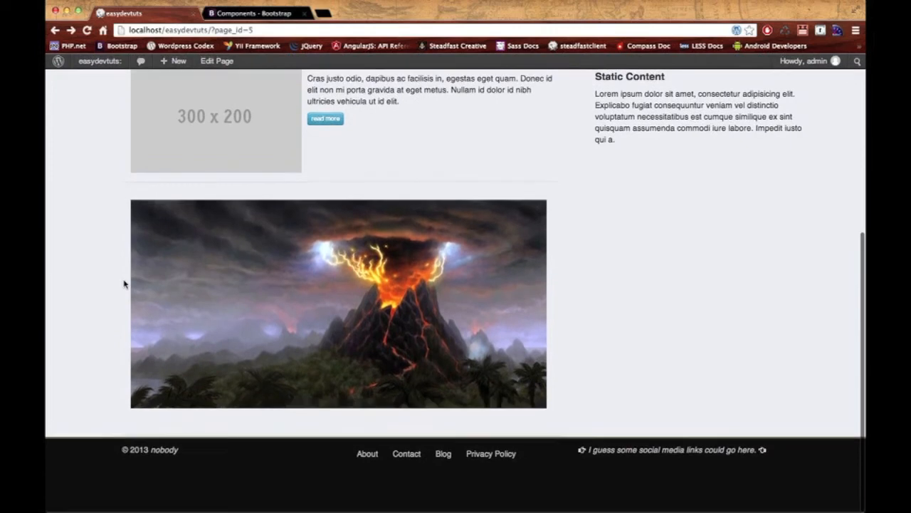
pyautogui.scroll(3)
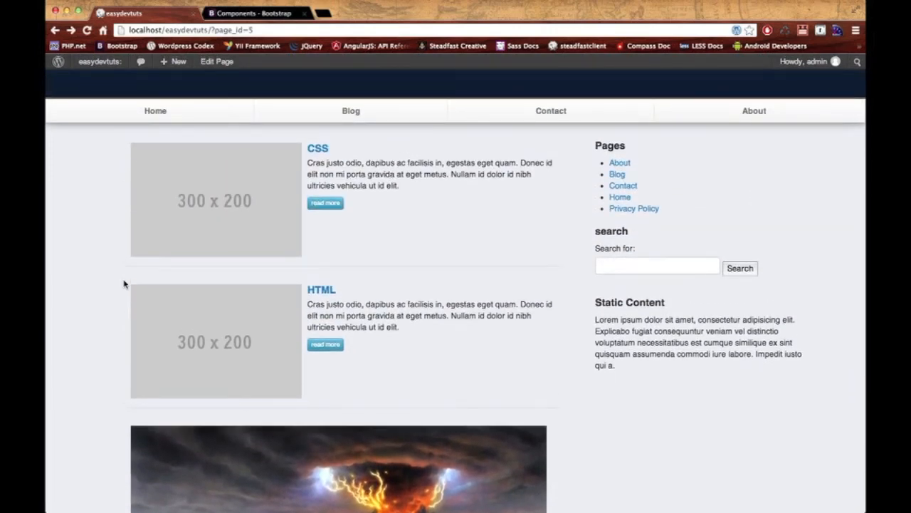
pyautogui.scroll(-3)
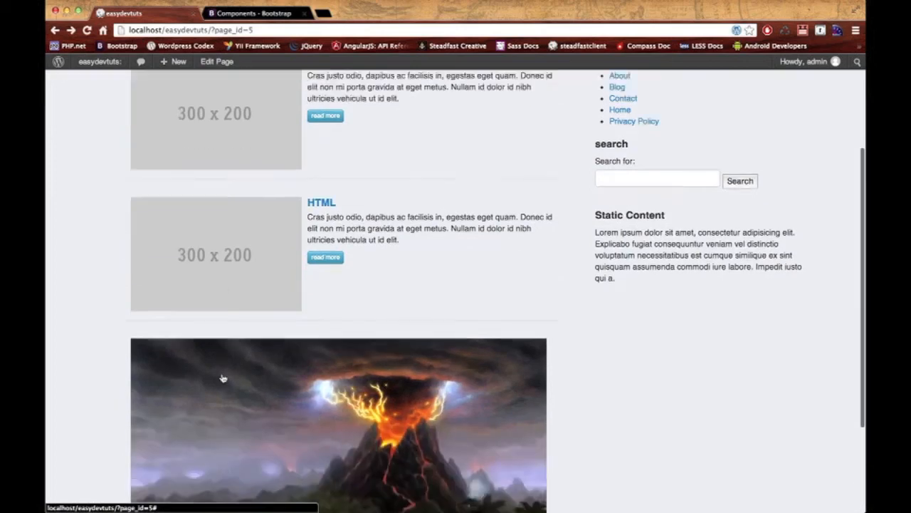
pyautogui.scroll(-3)
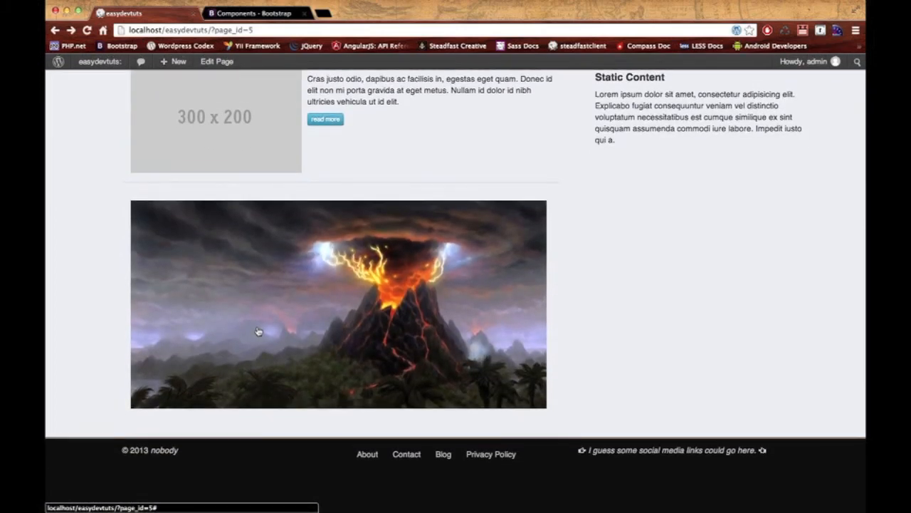
# - Open and dismiss the context menu on the Hello world volcano image
pyautogui.rightClick(260, 331)
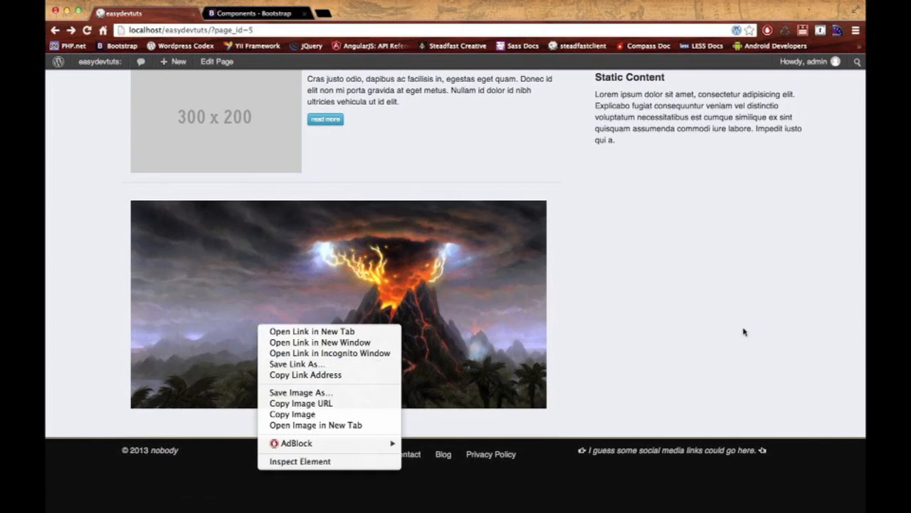
pyautogui.click(648, 326)
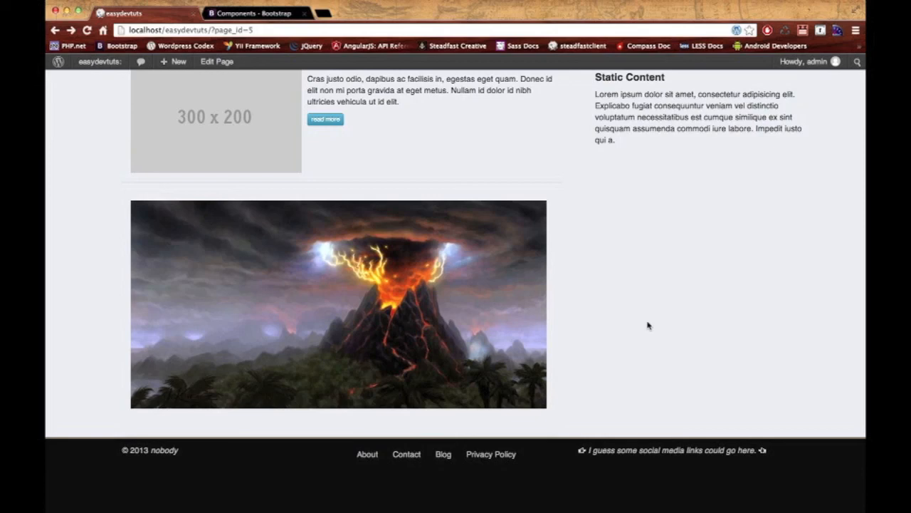